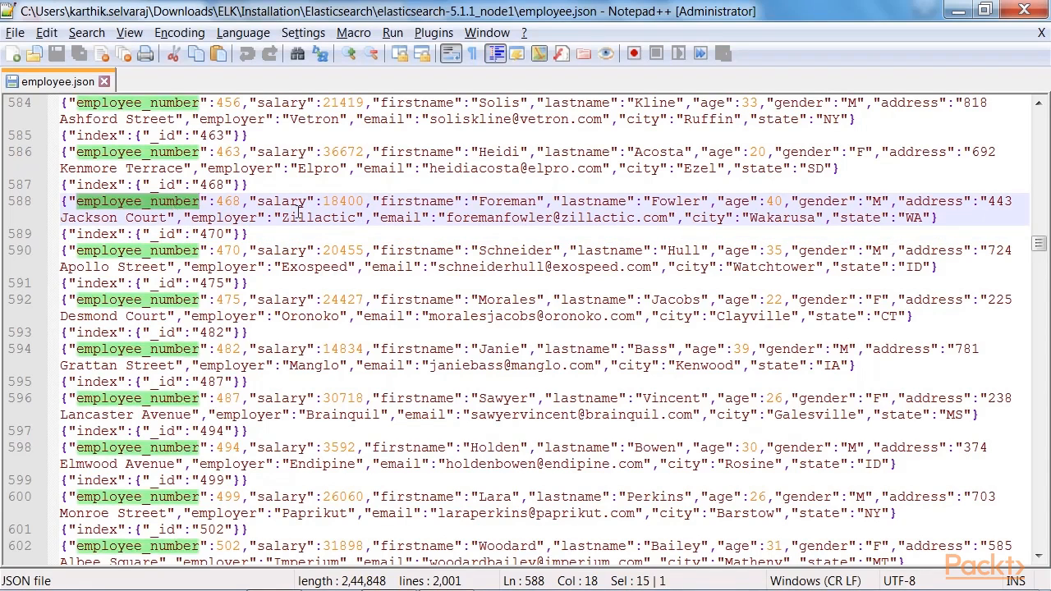
Select all of the employee.json records in Notepad++ for copying
click(578, 200)
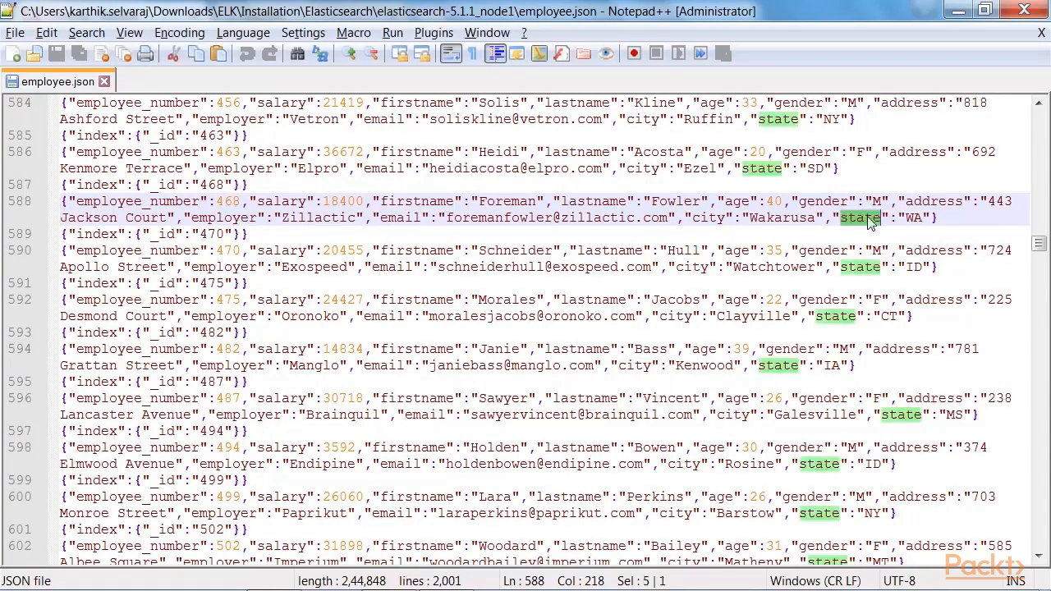
key(ctrl+a)
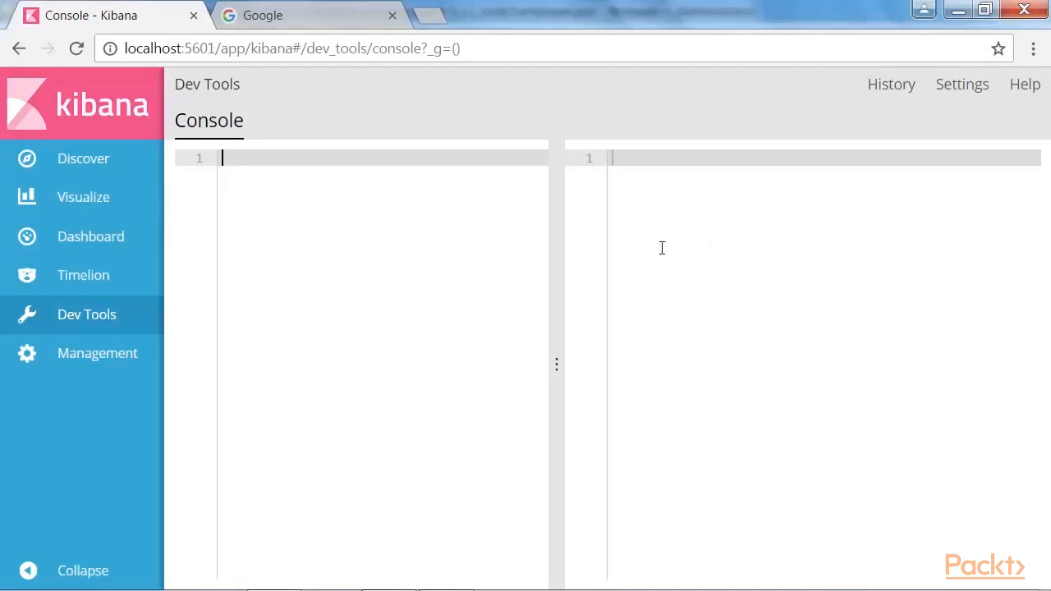
Enter POST abcairways/employee/_bulk with the pasted employee JSON in the console
text(POST)
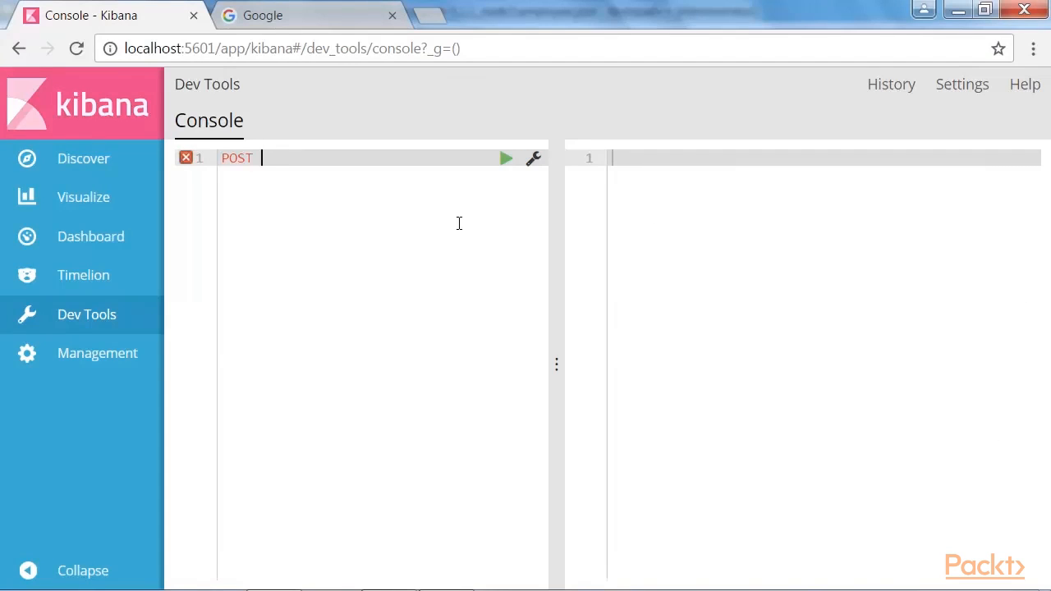
text(abcair)
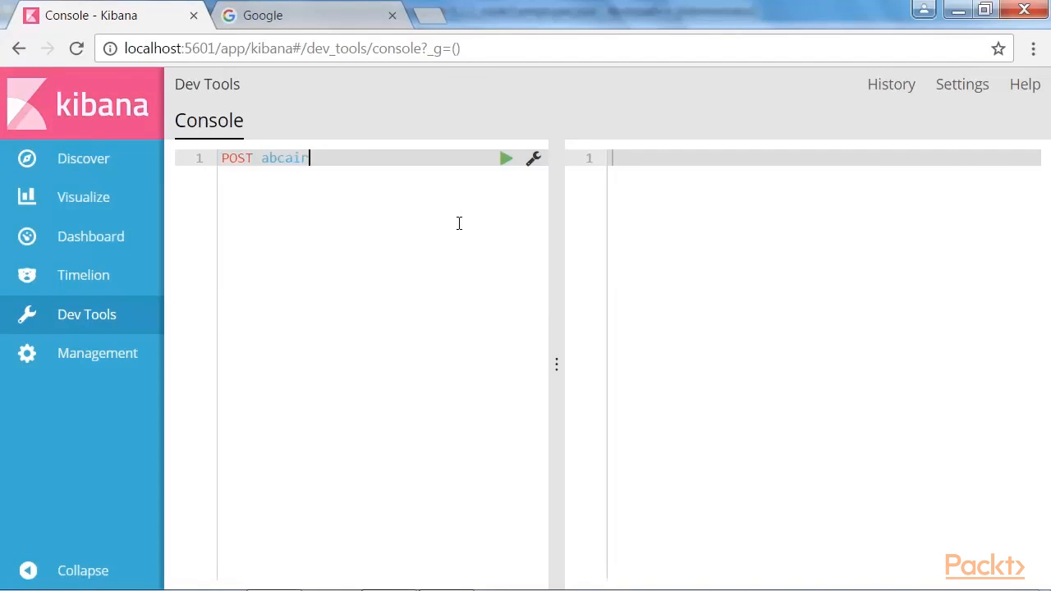
text(way)
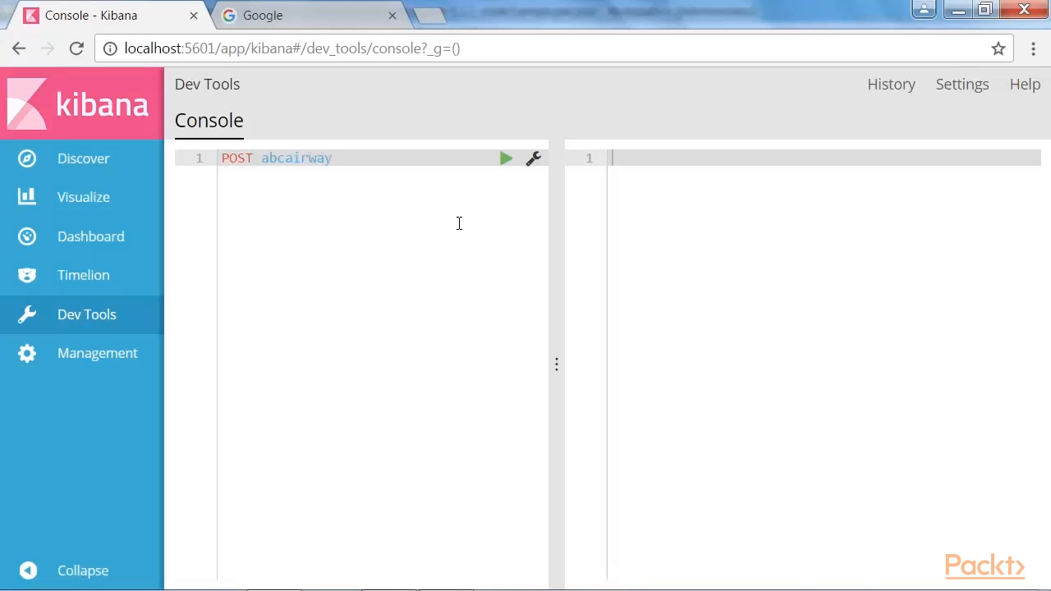
text(s/)
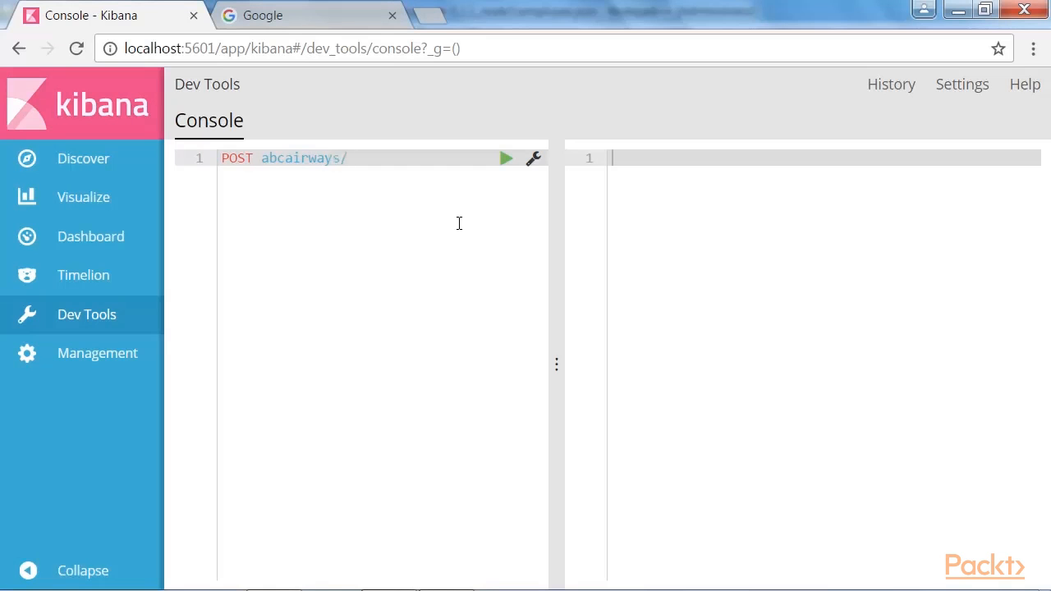
text(employee)
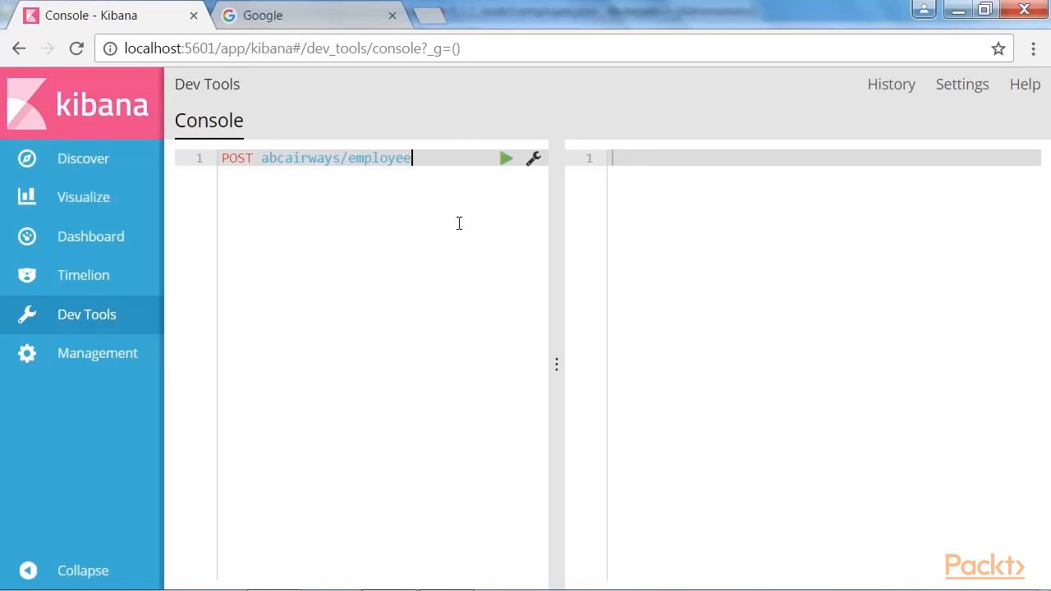
text(/_bulk)
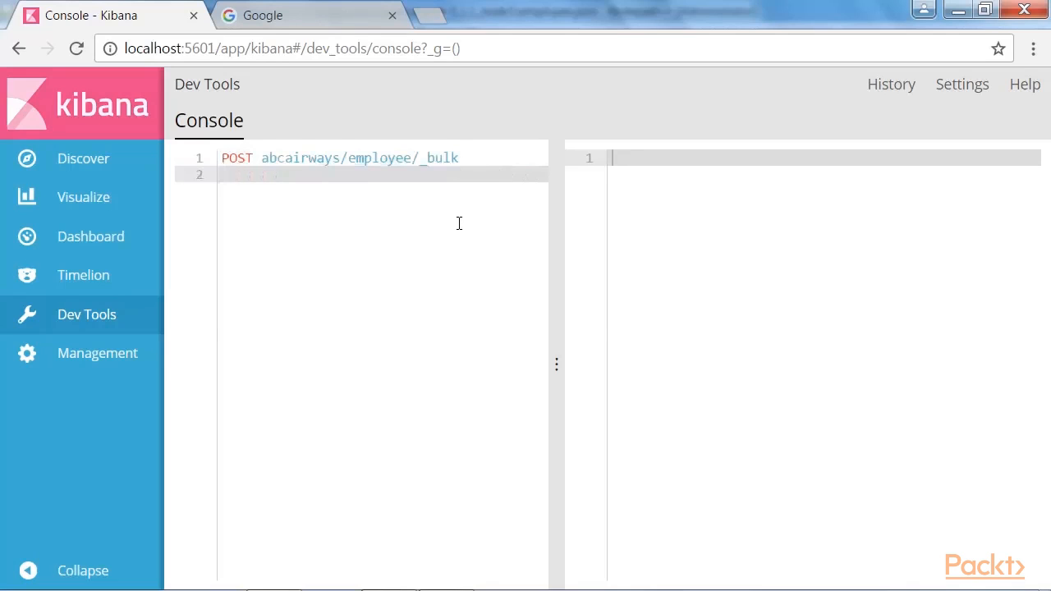
scroll(down, 3)
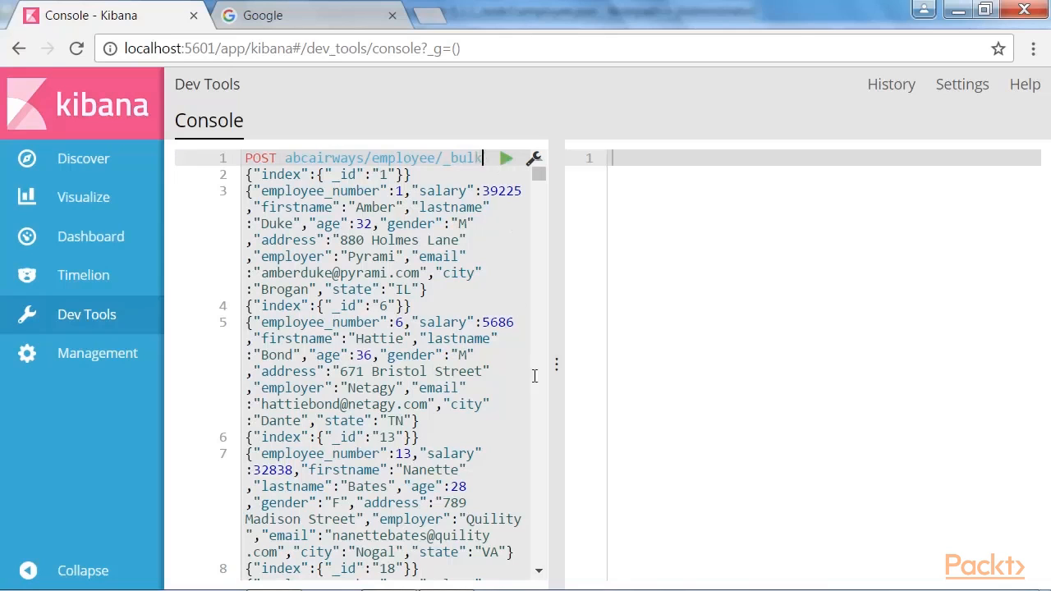
Run the bulk request and check the response reports the records created without errors
click(505, 157)
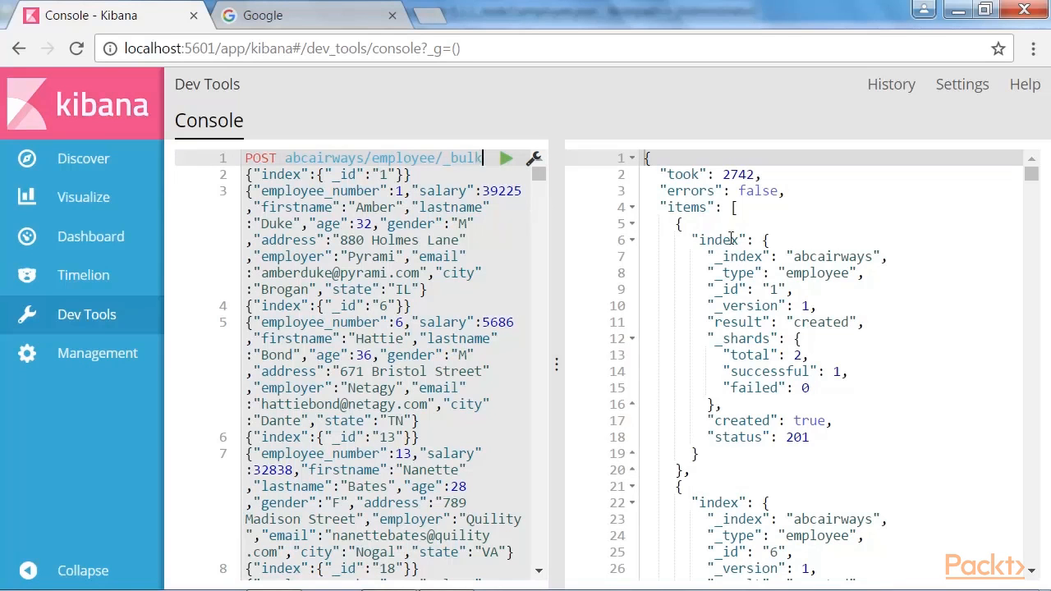
drag(824, 371, 807, 387)
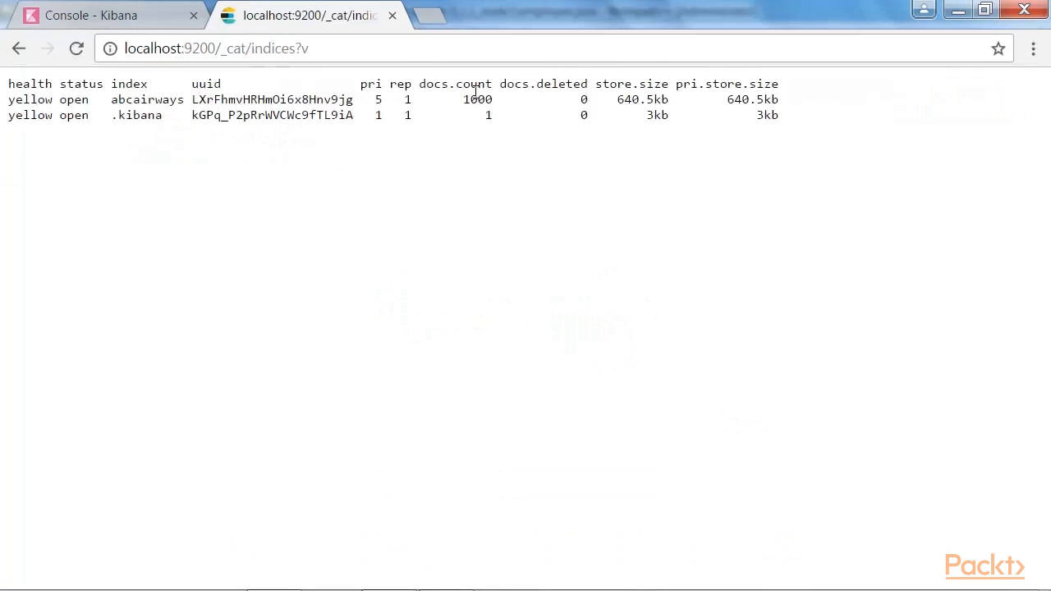
Mark the abcairways index name in the Elasticsearch _cat/indices listing showing 1000 docs
double_click(476, 100)
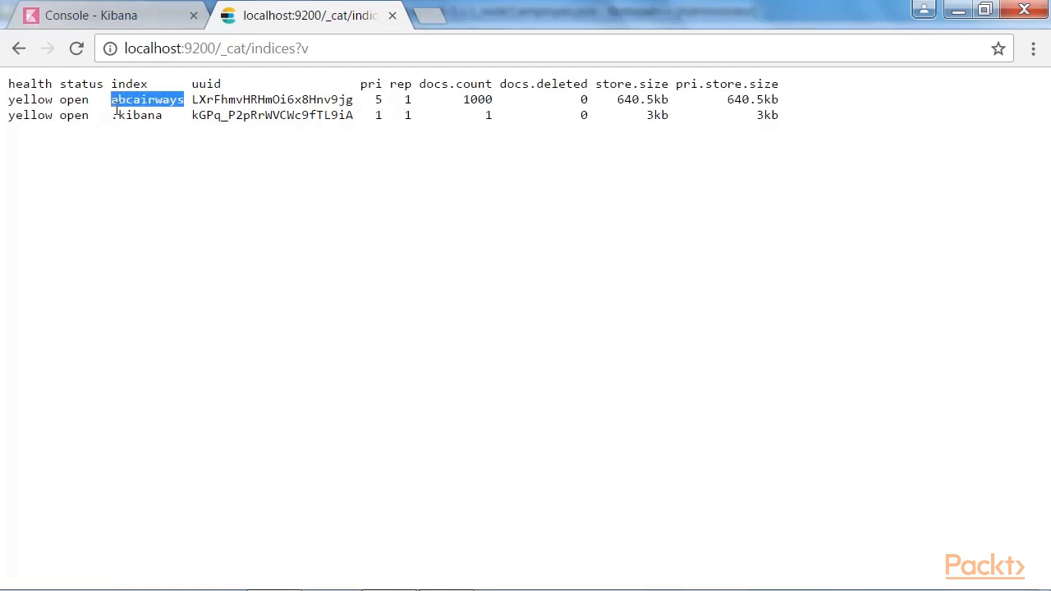
mouse_move(99, 74)
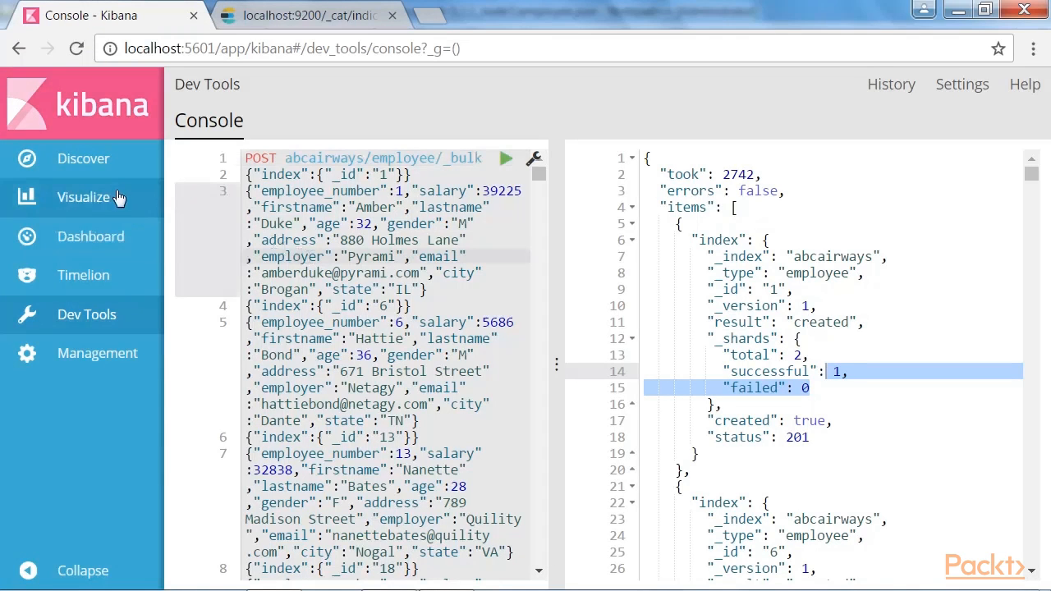
In Management's index pattern form, replace logstash-* with abcairways as the index name
click(97, 353)
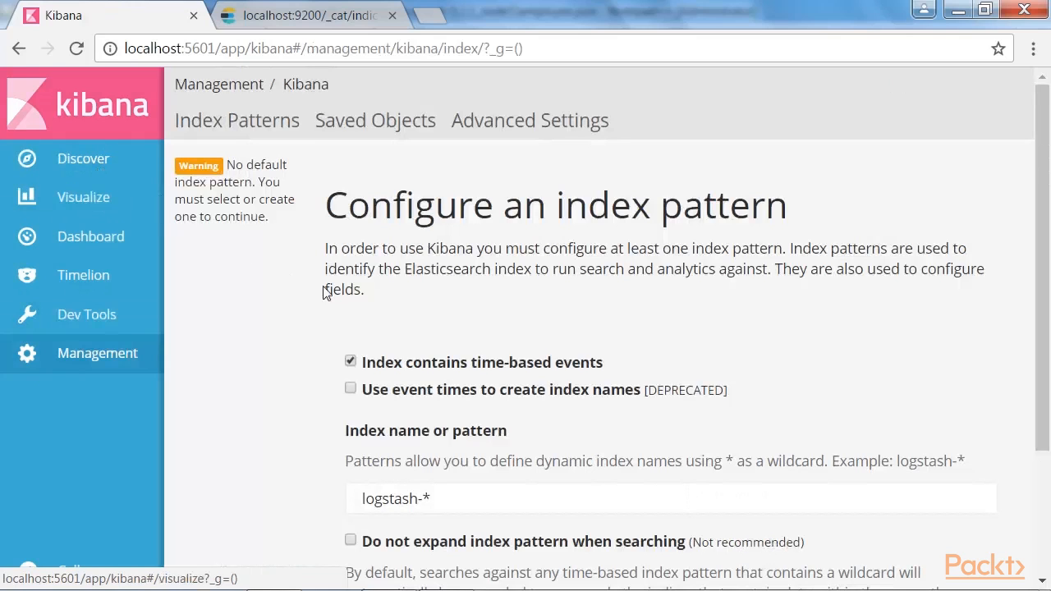
double_click(425, 363)
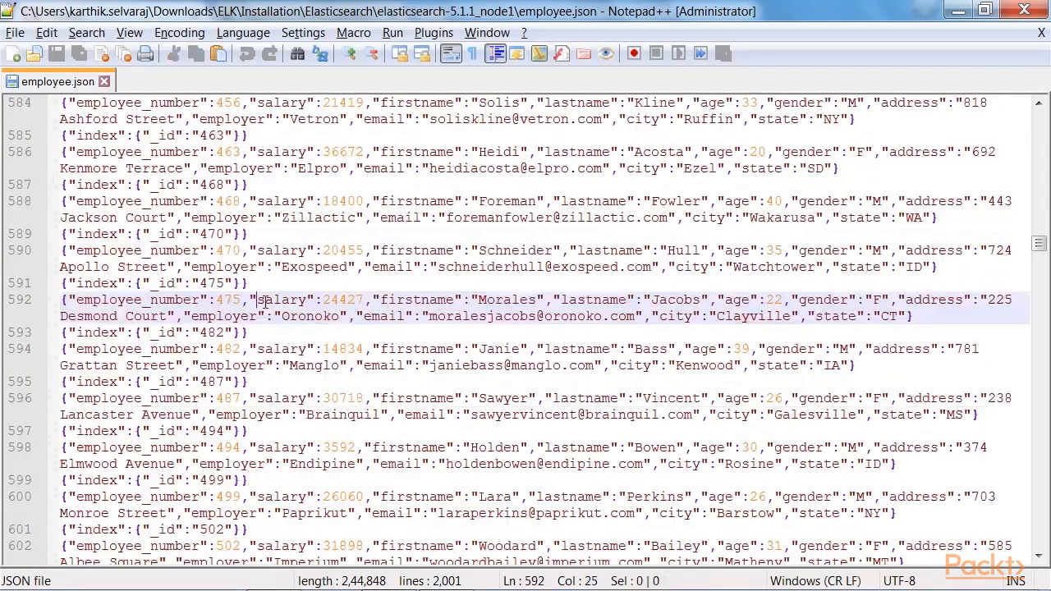
mouse_move(768, 325)
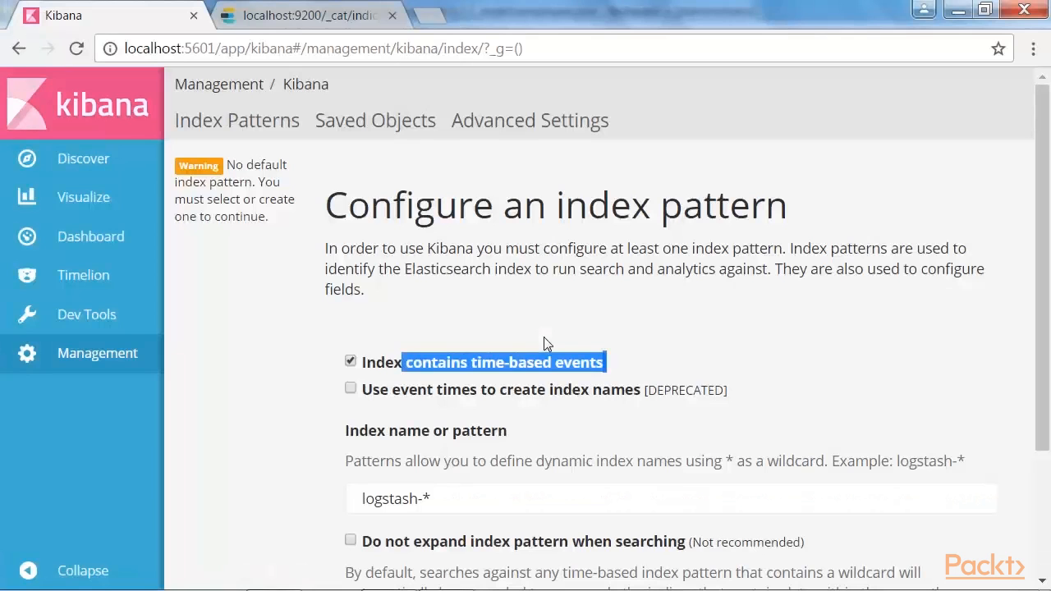
scroll(down, 3)
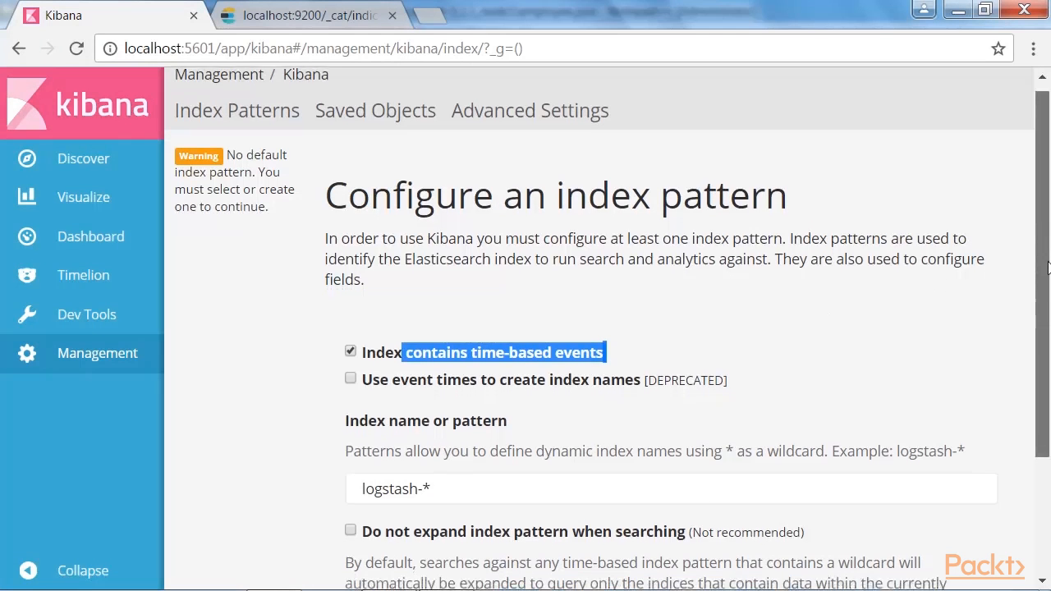
scroll(down, 3)
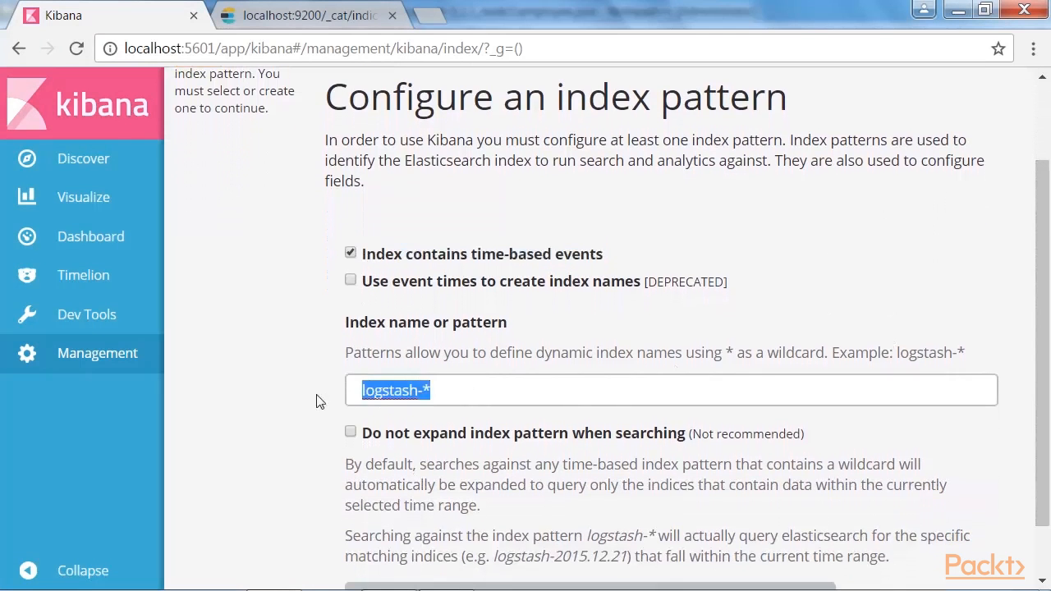
text(air)
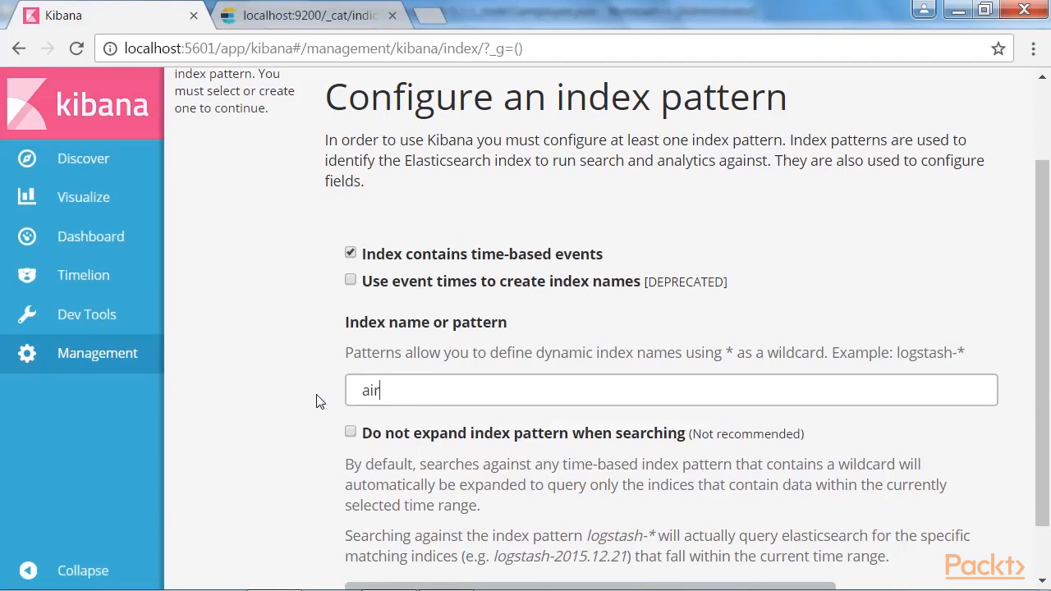
text(ways)
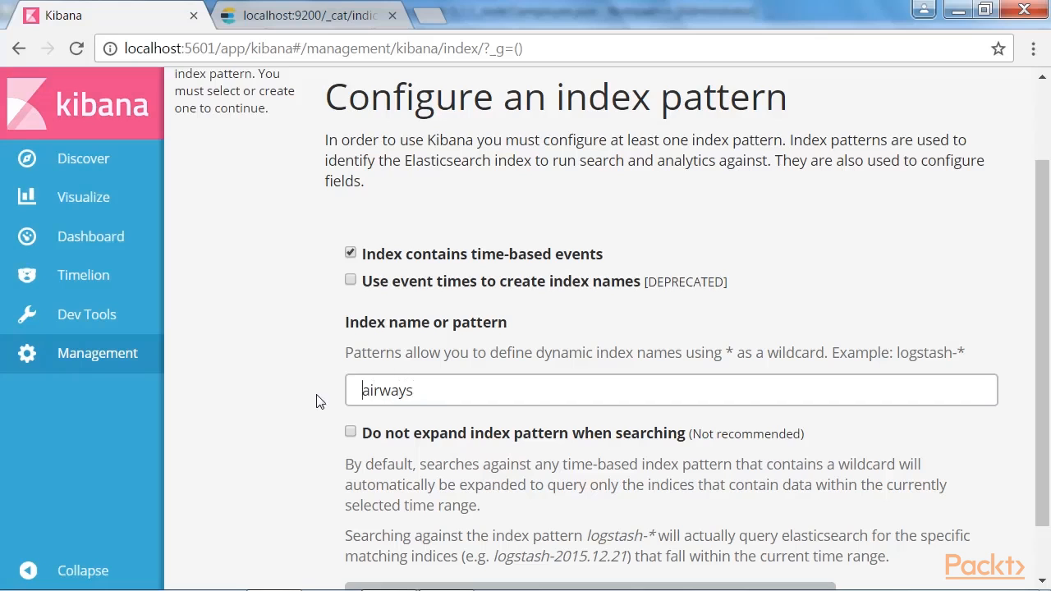
text(abc)
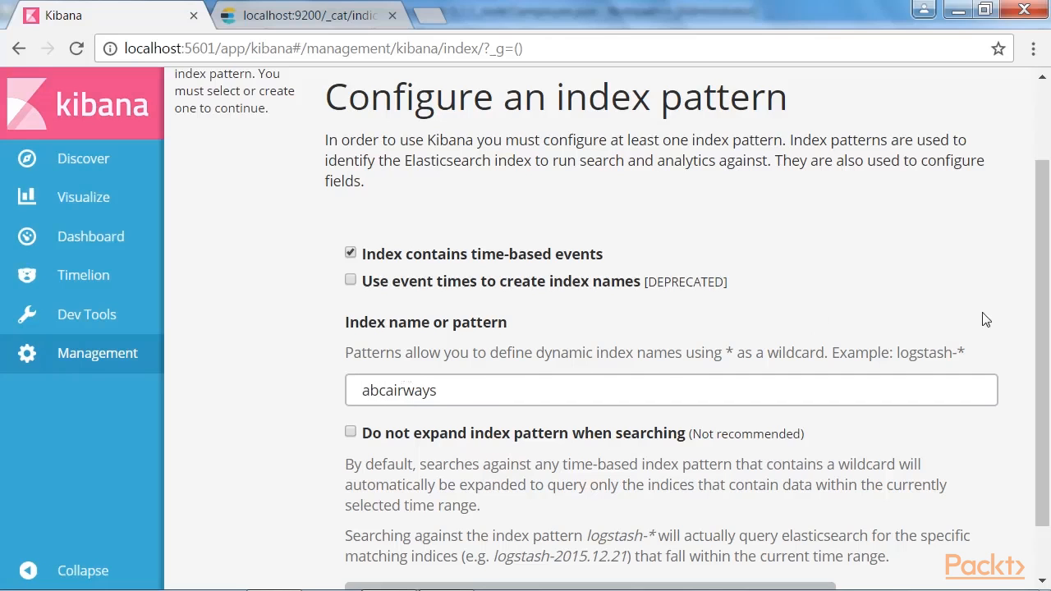
scroll(down, 3)
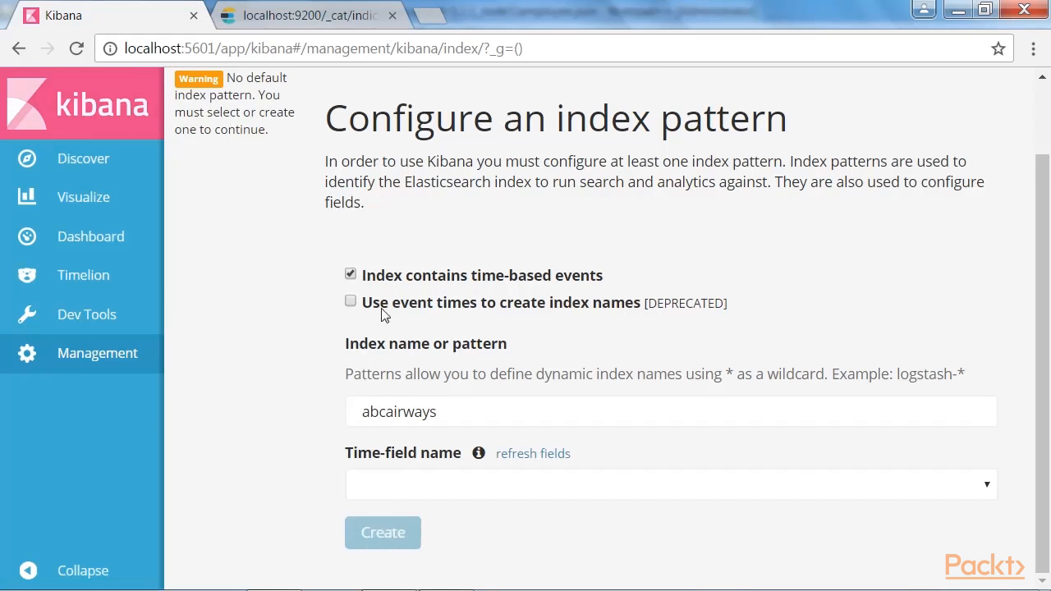
Create the abcairways index pattern and review its 24 listed fields
click(352, 275)
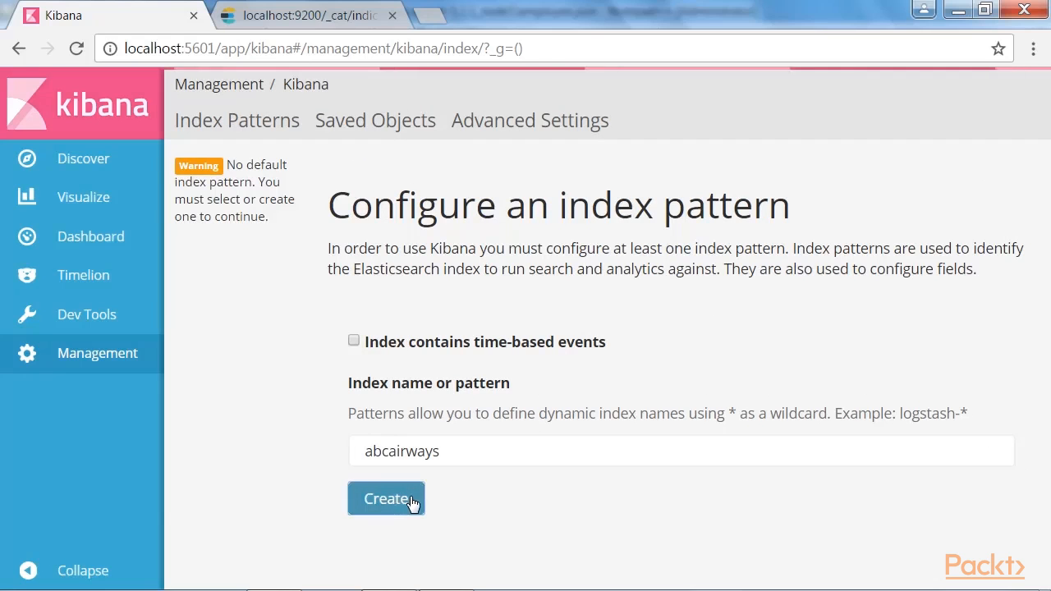
click(386, 499)
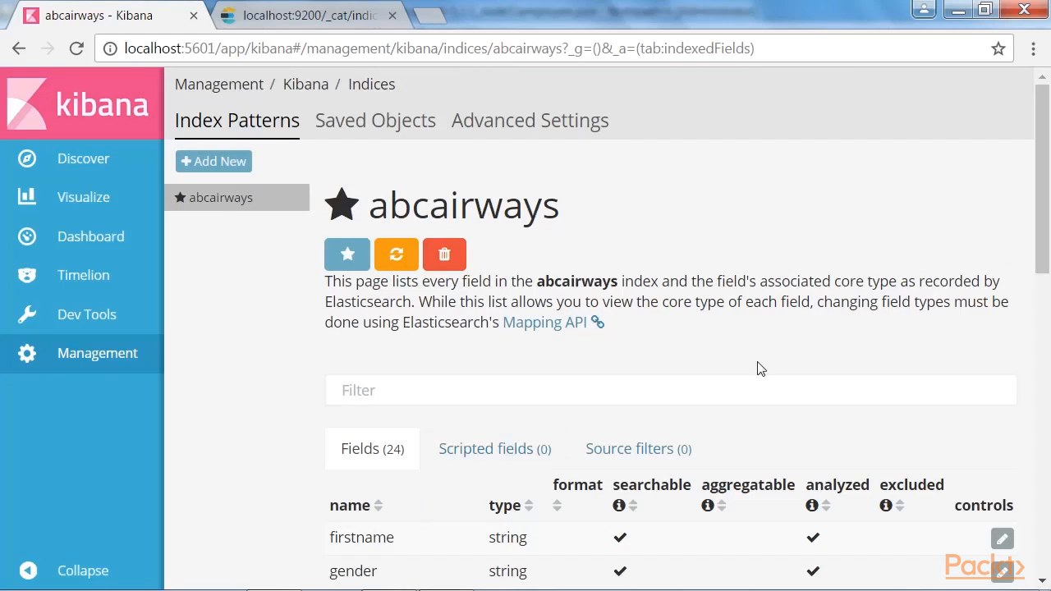
scroll(down, 3)
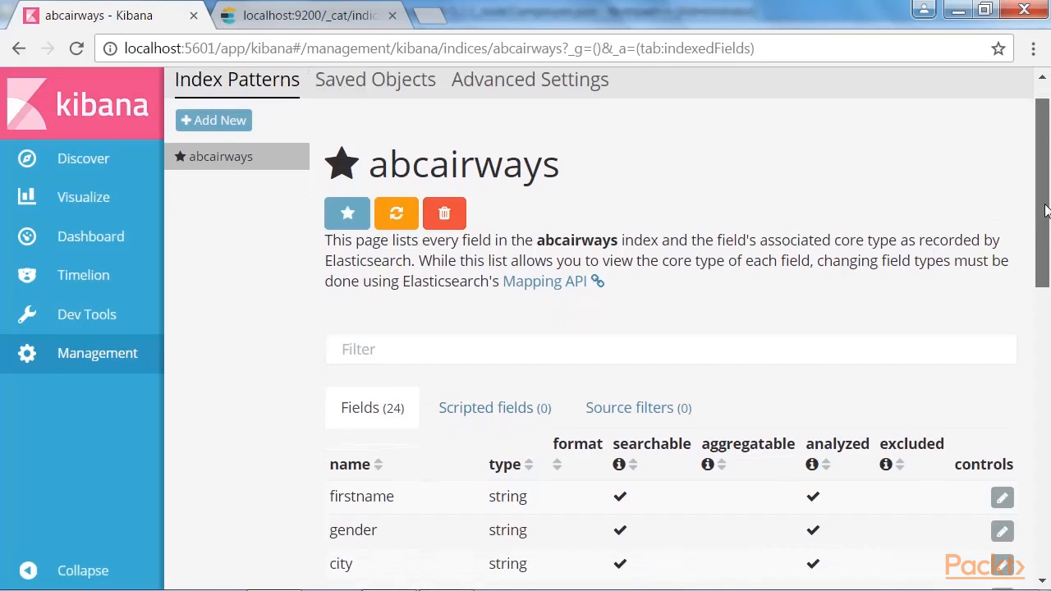
scroll(down, 3)
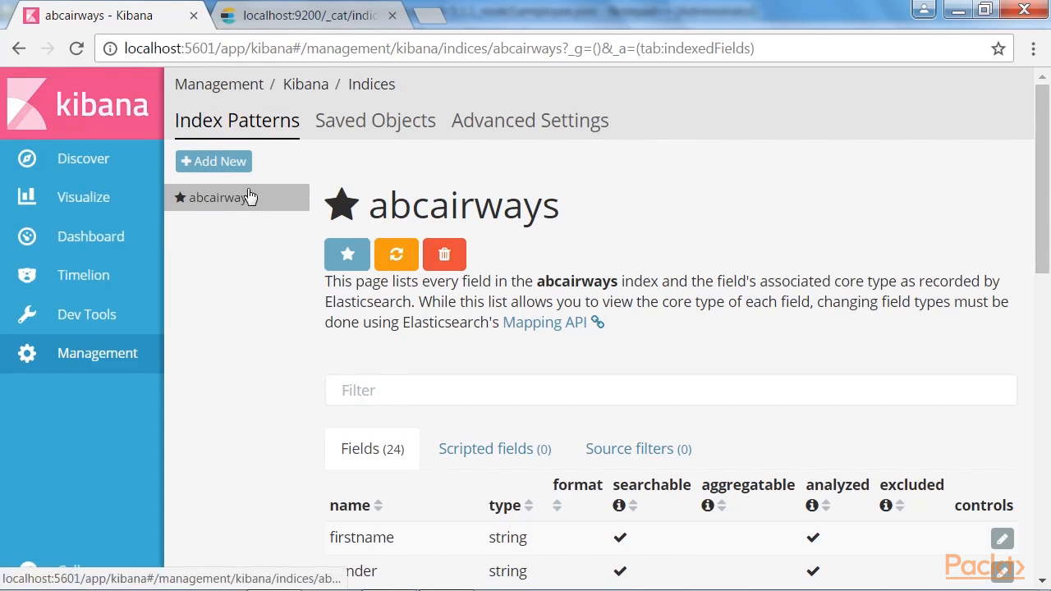
click(82, 158)
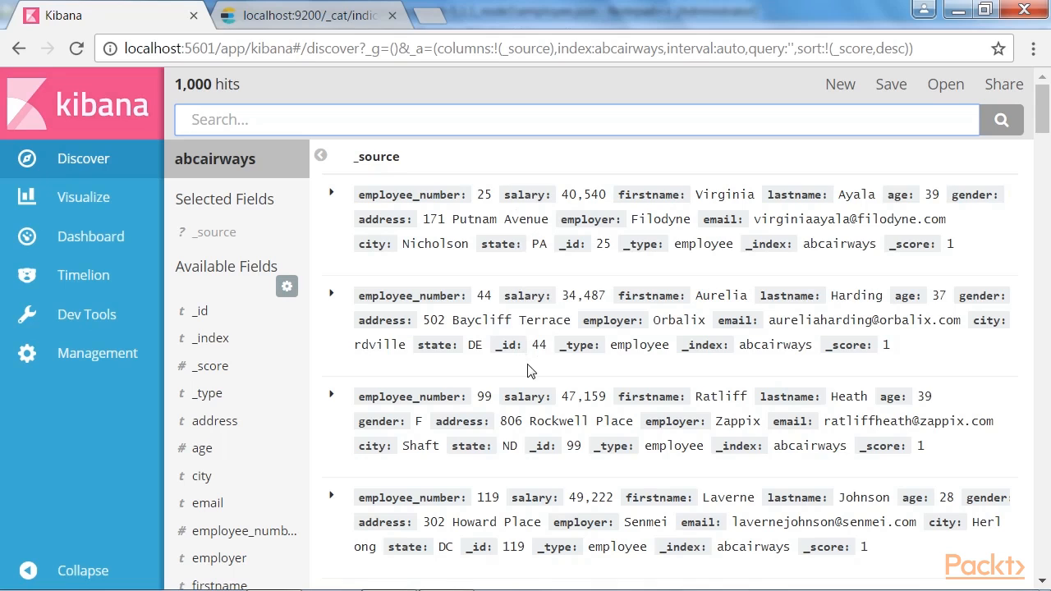
Search firstname:Leona in Discover and expand the single hit to review every field
text(firstname:Leona)
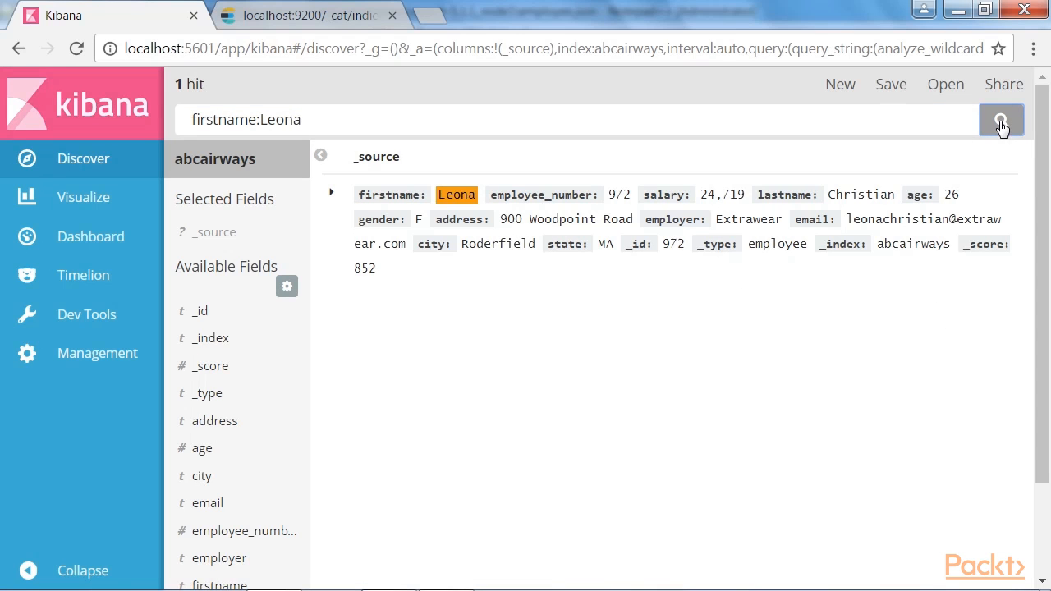
mouse_move(484, 221)
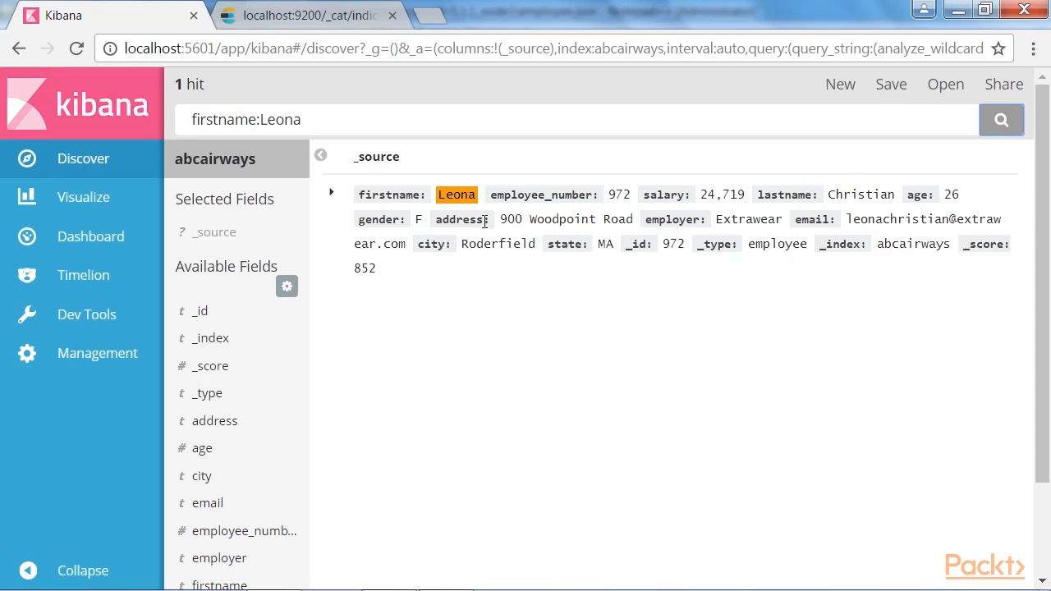
mouse_move(342, 200)
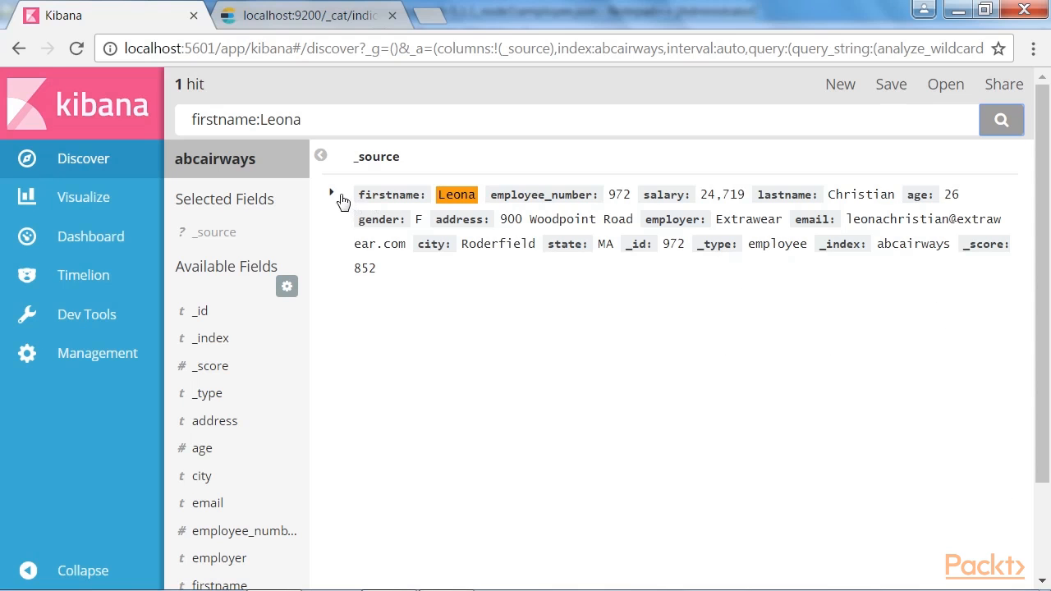
click(331, 193)
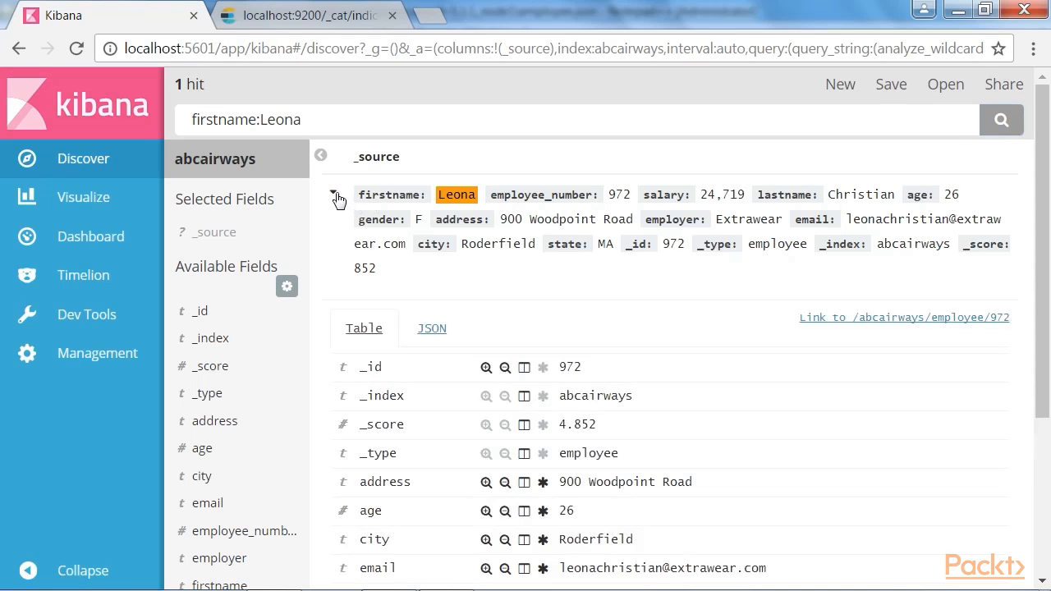
scroll(down, 3)
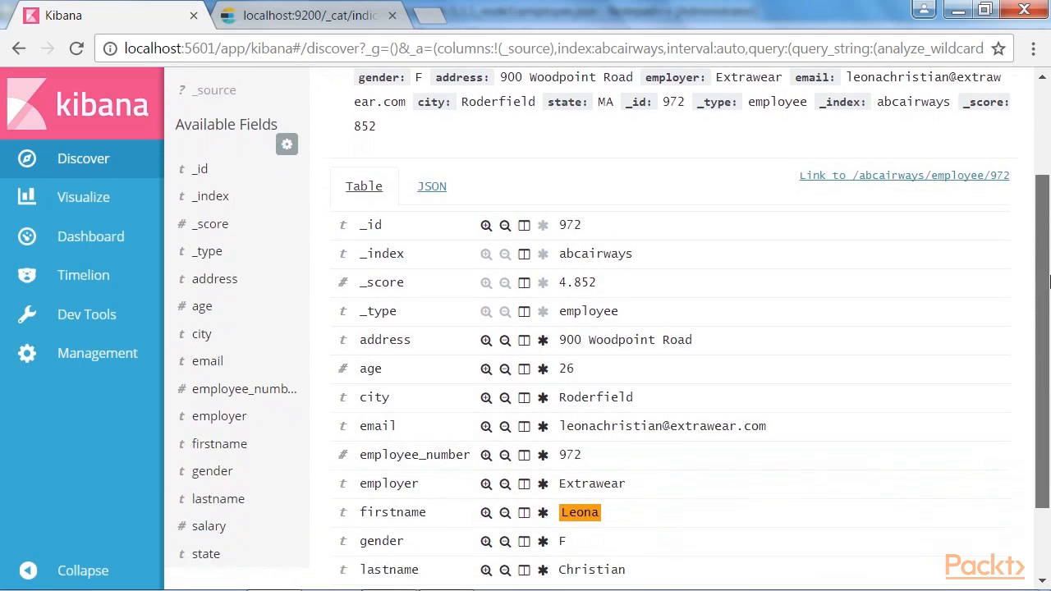
scroll(down, 3)
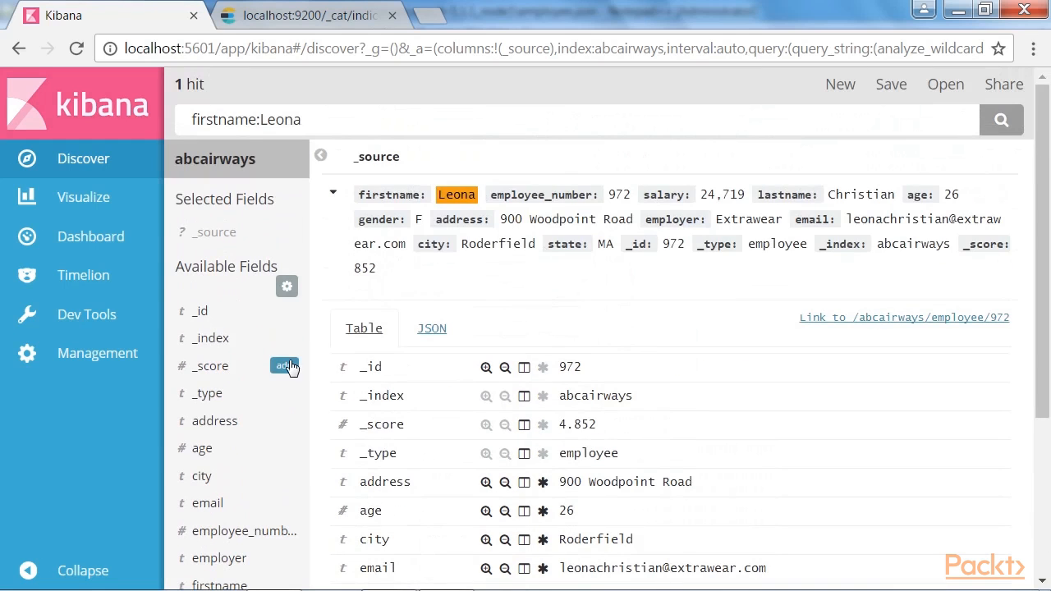
scroll(down, 3)
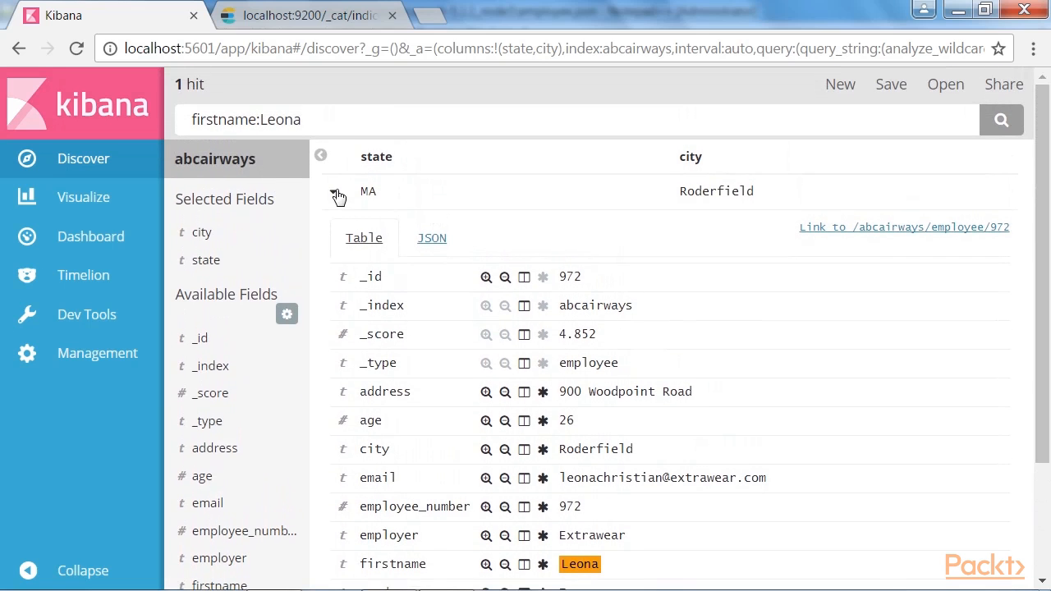
click(332, 190)
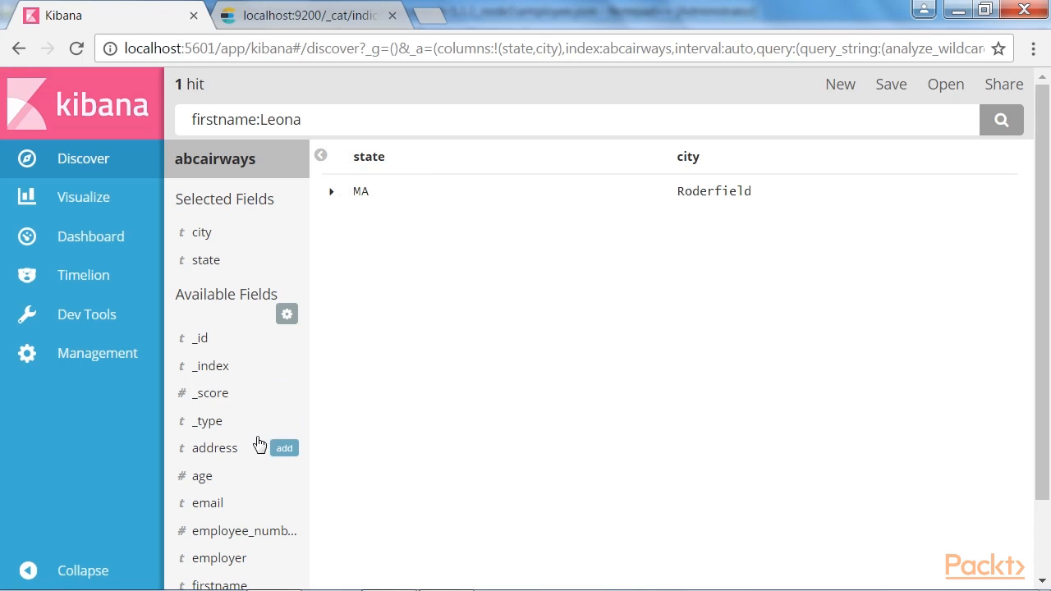
Try state, city and address as result columns, then remove them again
click(284, 447)
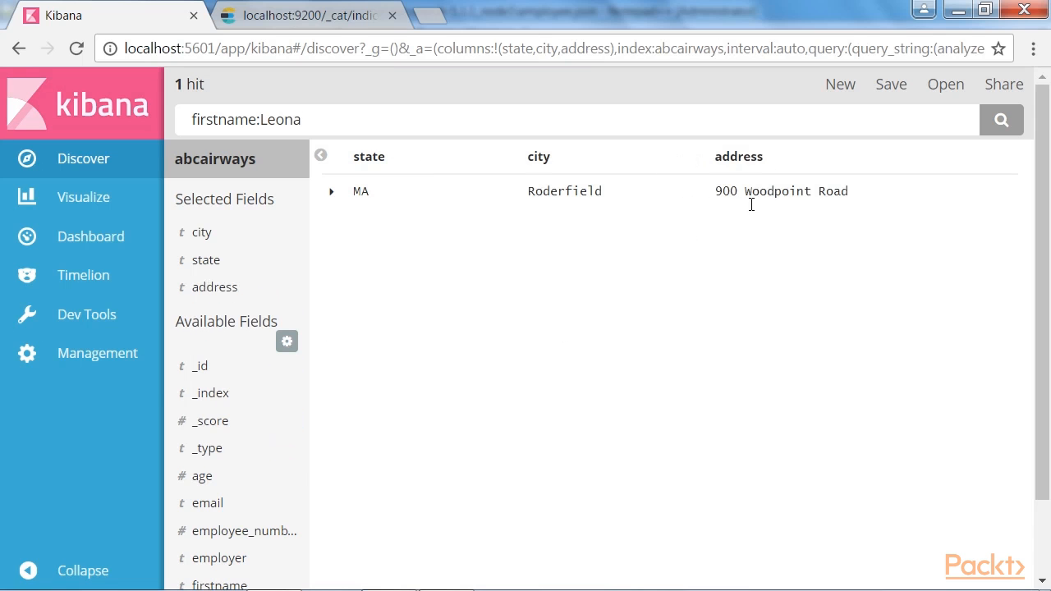
mouse_move(792, 183)
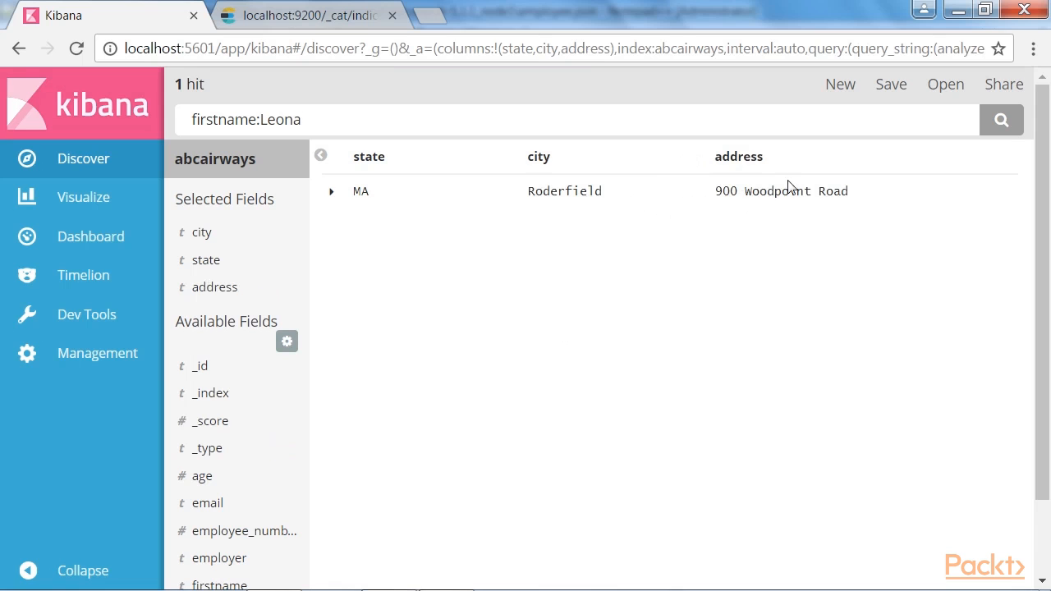
mouse_move(243, 207)
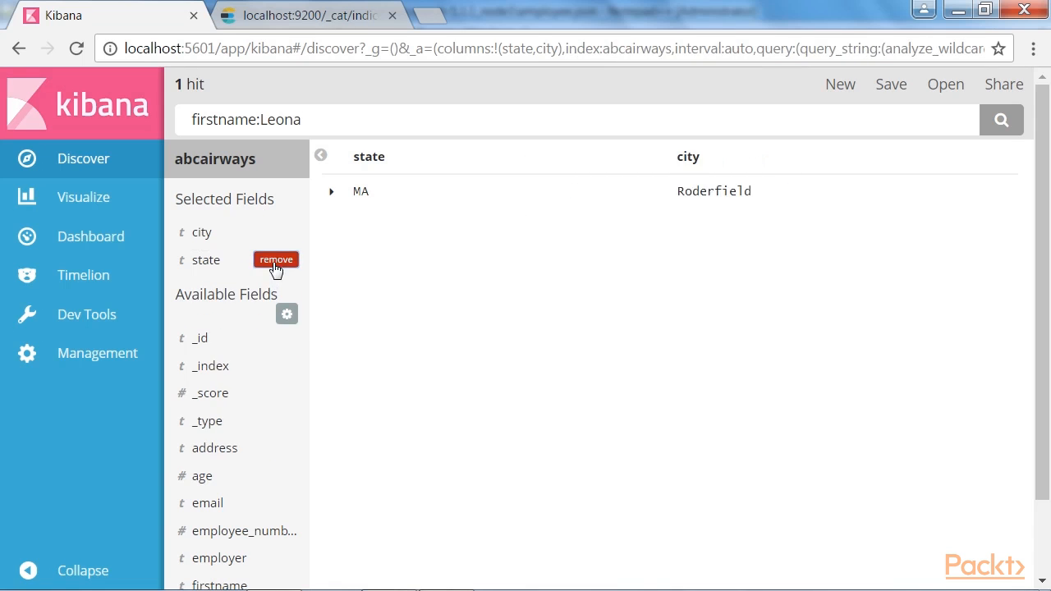
click(275, 259)
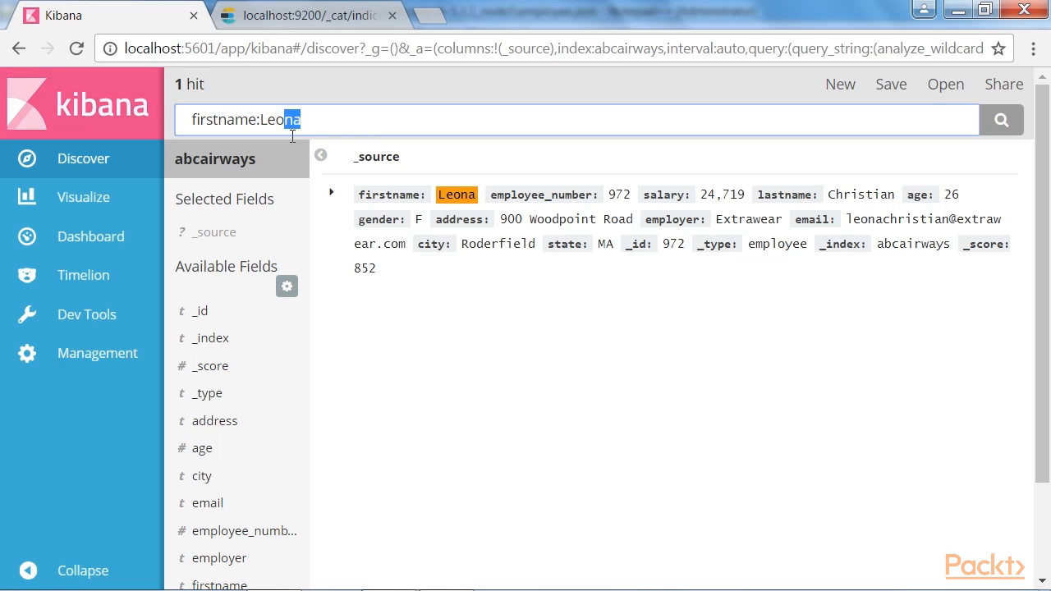
Change the query to firstname:Leo* returning 4 hits, then begin a new employee_number query
key(Backspace)
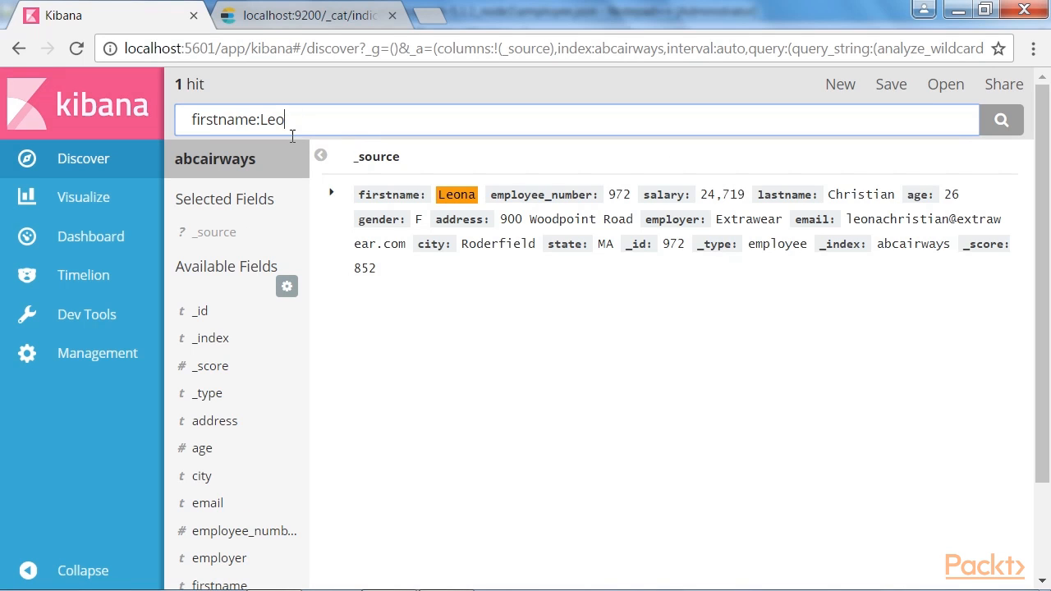
text(*)
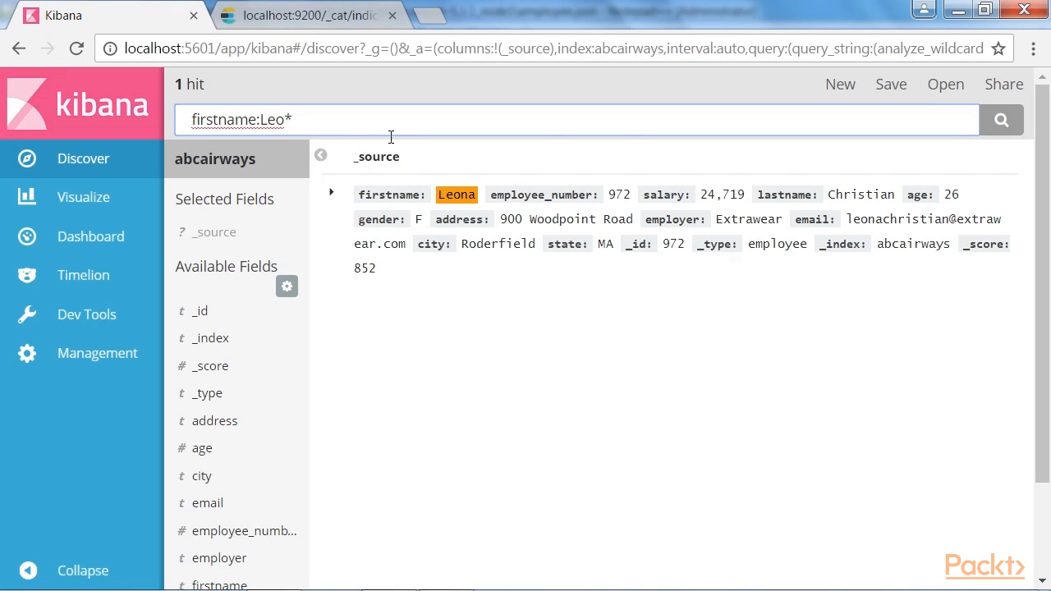
click(1001, 118)
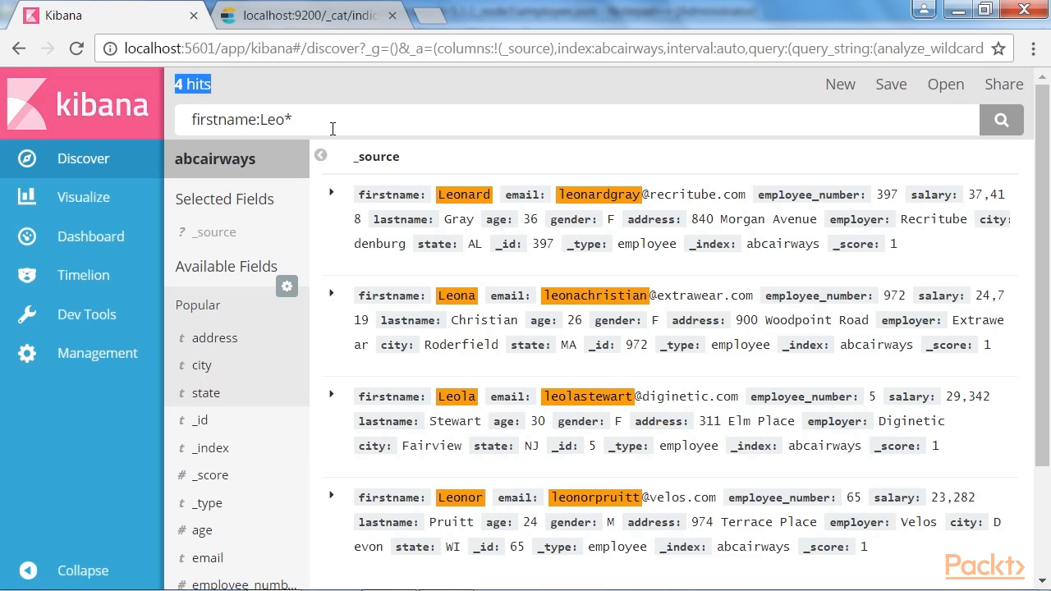
text(_em)
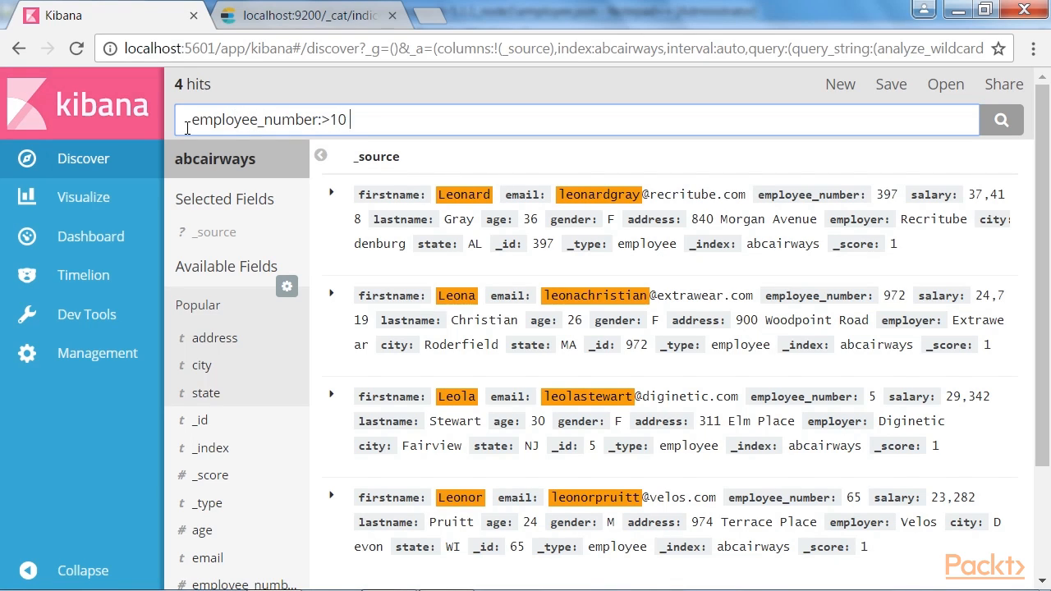
Run the query employee_number:>10 AND salary:>40000
text(AND salary:)
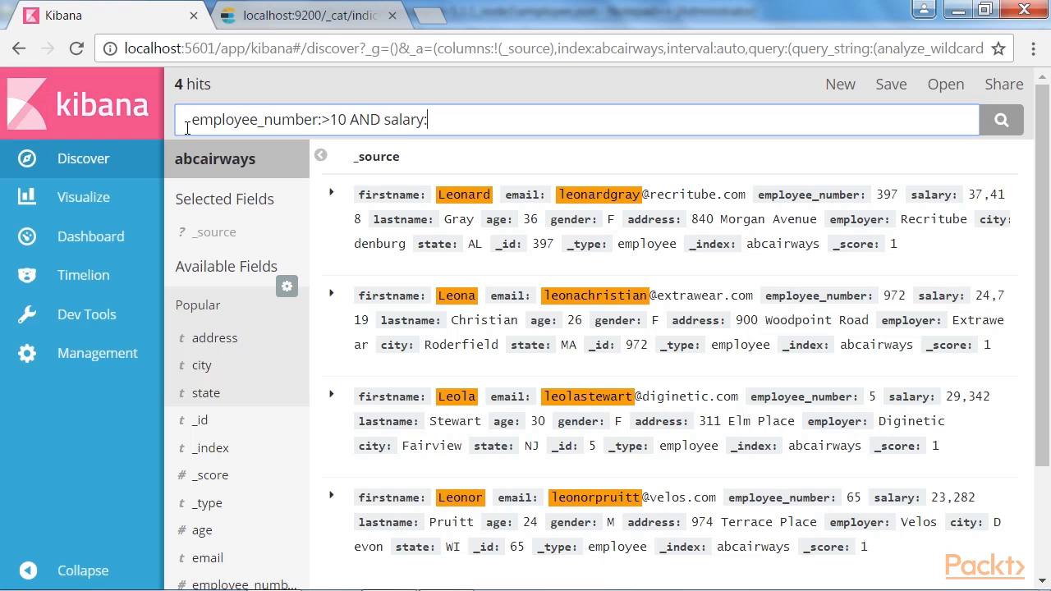
text(>40000)
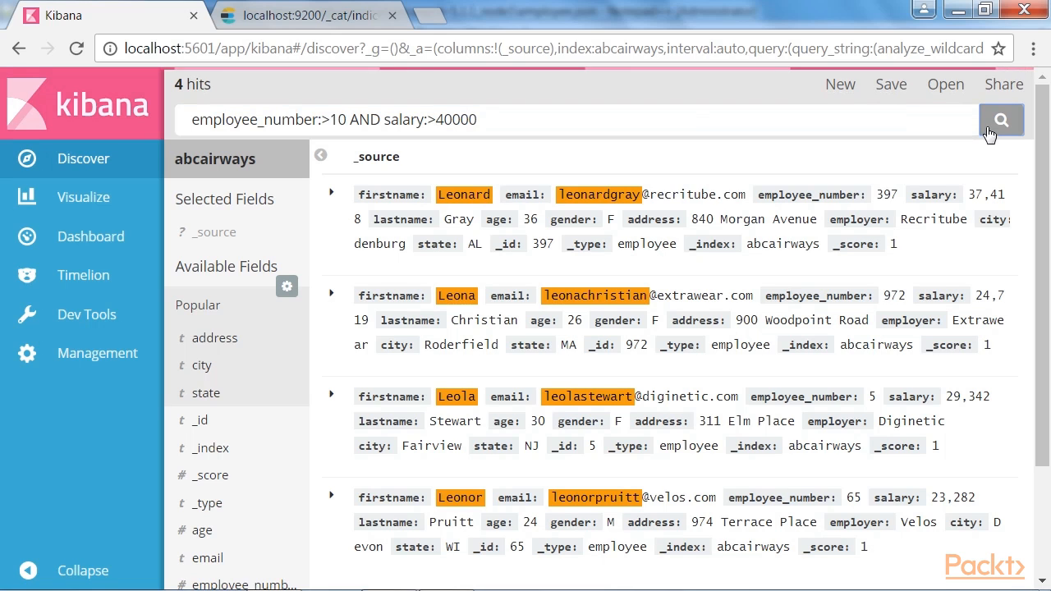
click(1001, 119)
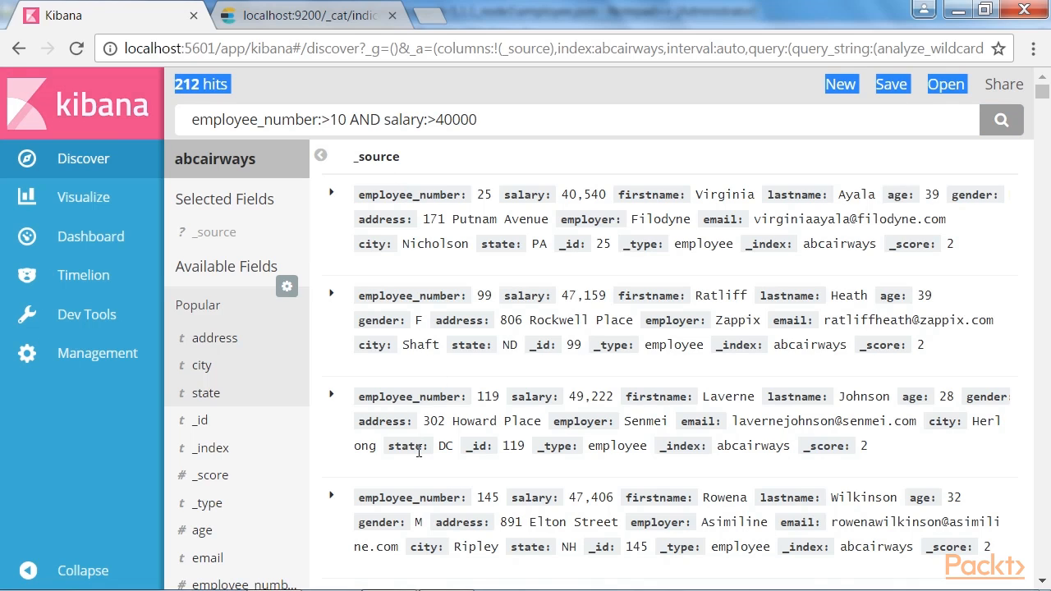
Append AND gender:F to the query and run it, narrowing to 104 female employees
click(512, 120)
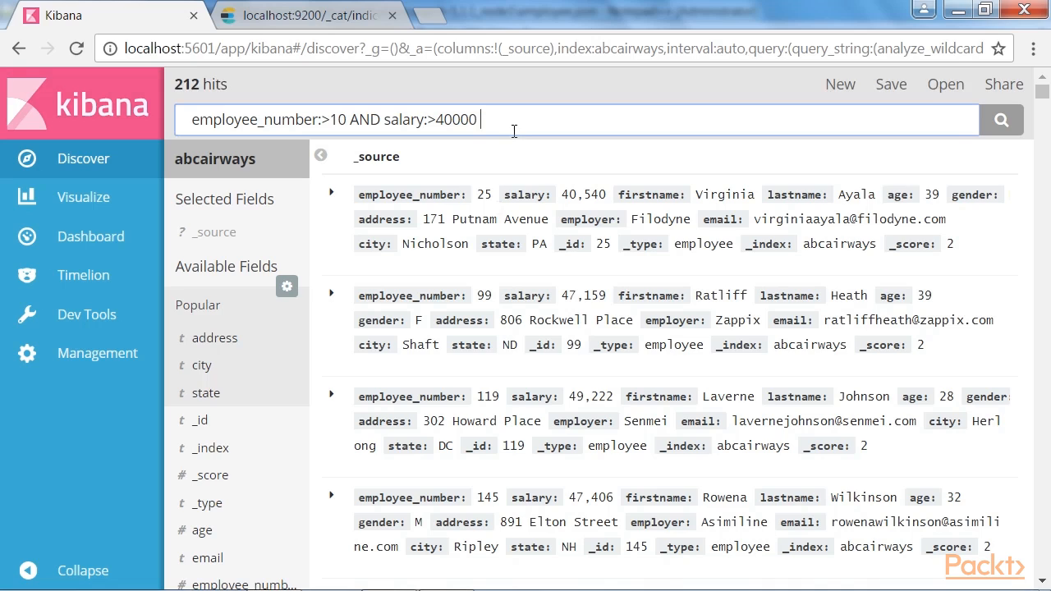
text(AND)
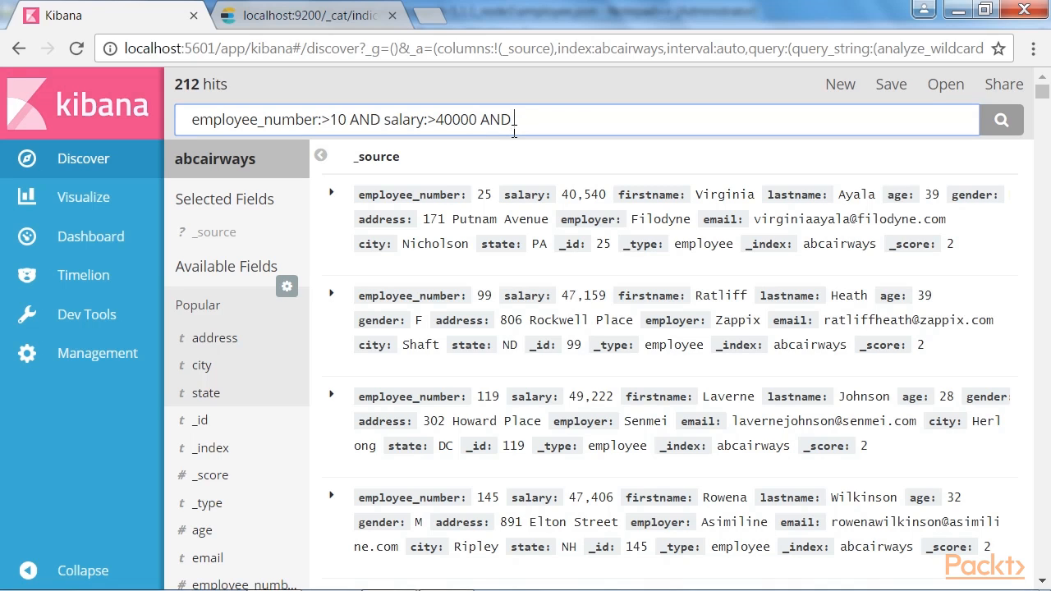
text(gender;F)
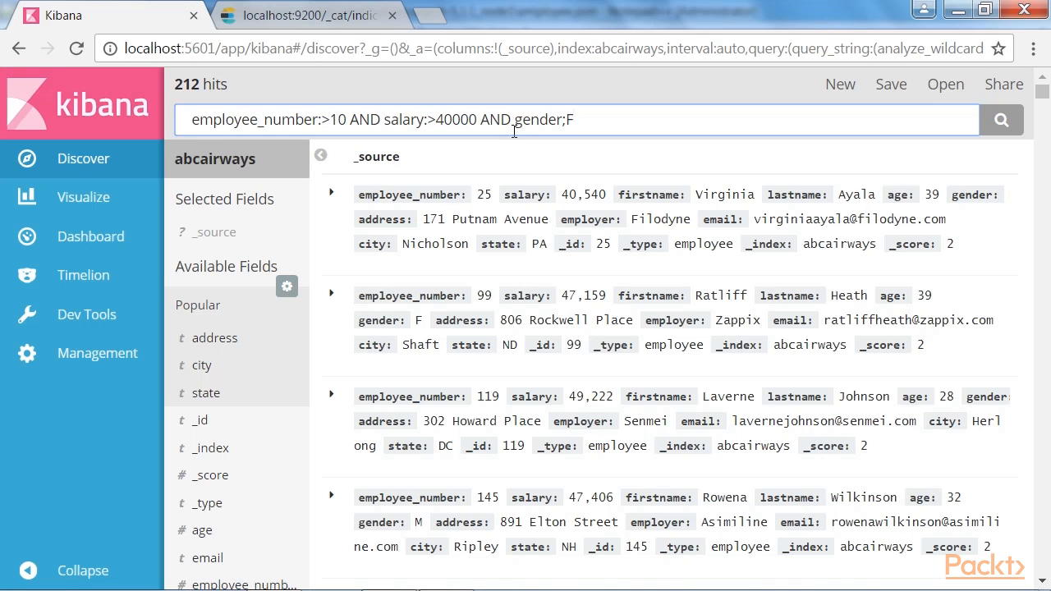
key(Backspace)
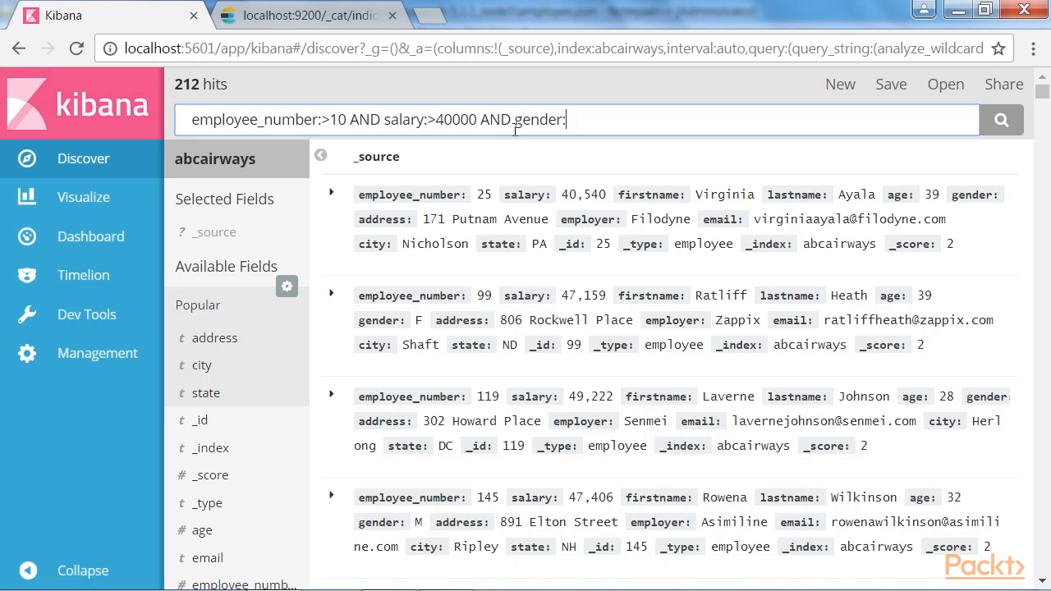
text(F)
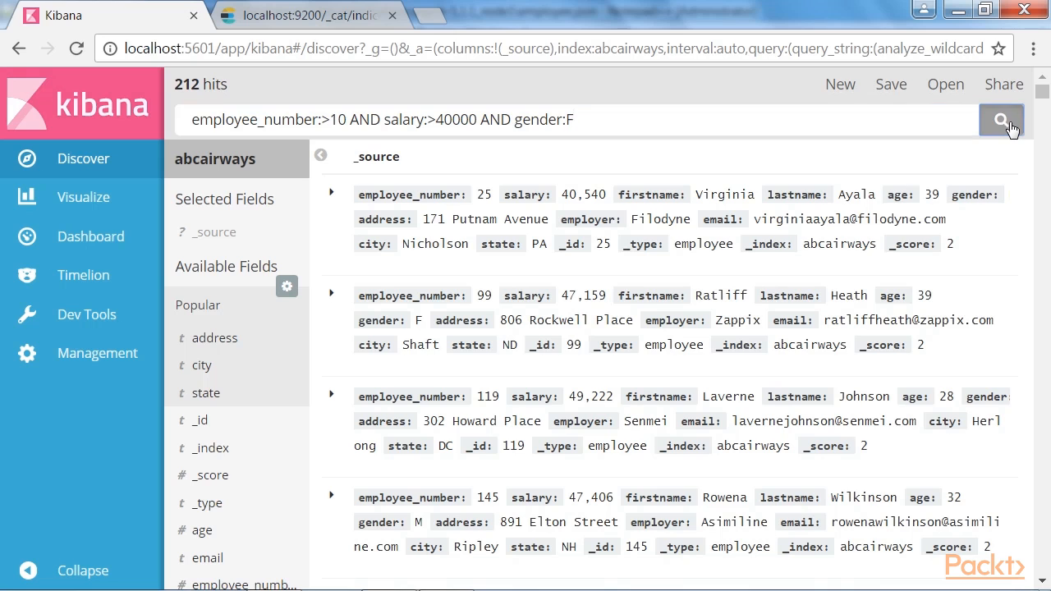
click(1001, 119)
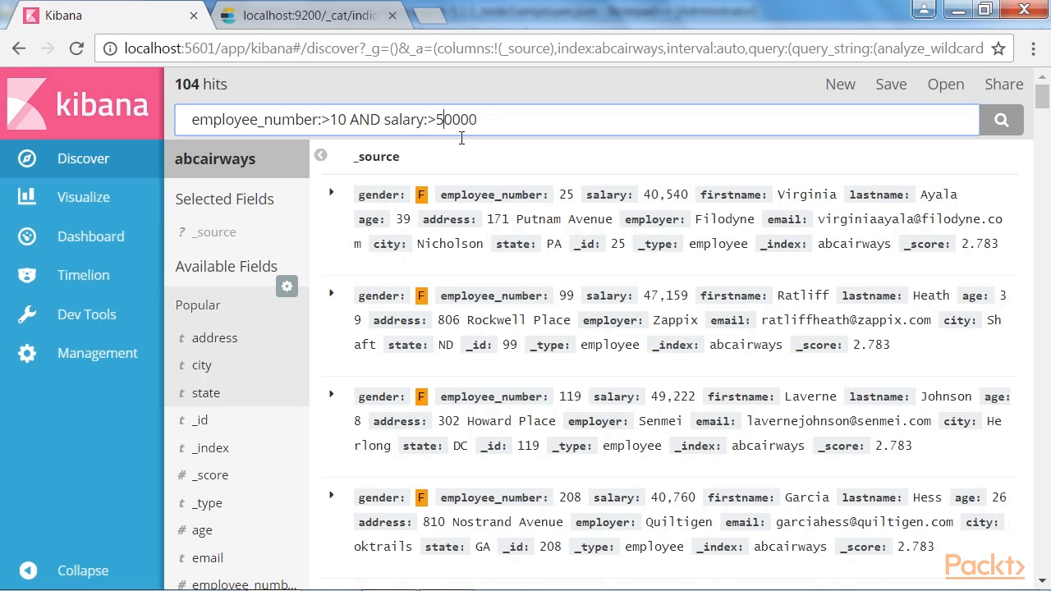
Search with salary:>50000, then salary:>45000 for 92 hits, and start adding field columns
click(1002, 118)
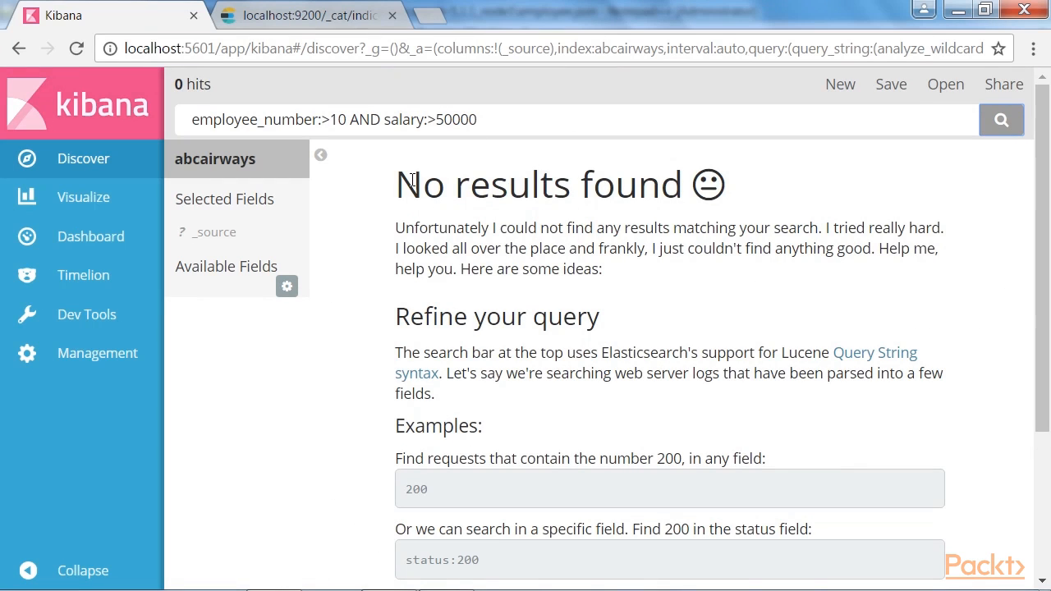
click(447, 120)
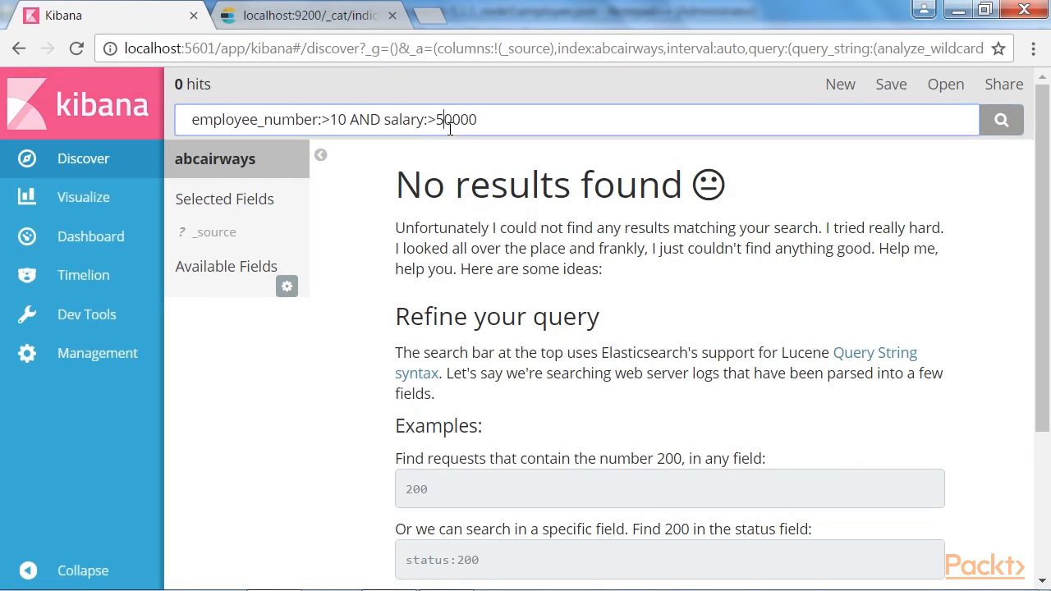
text(45)
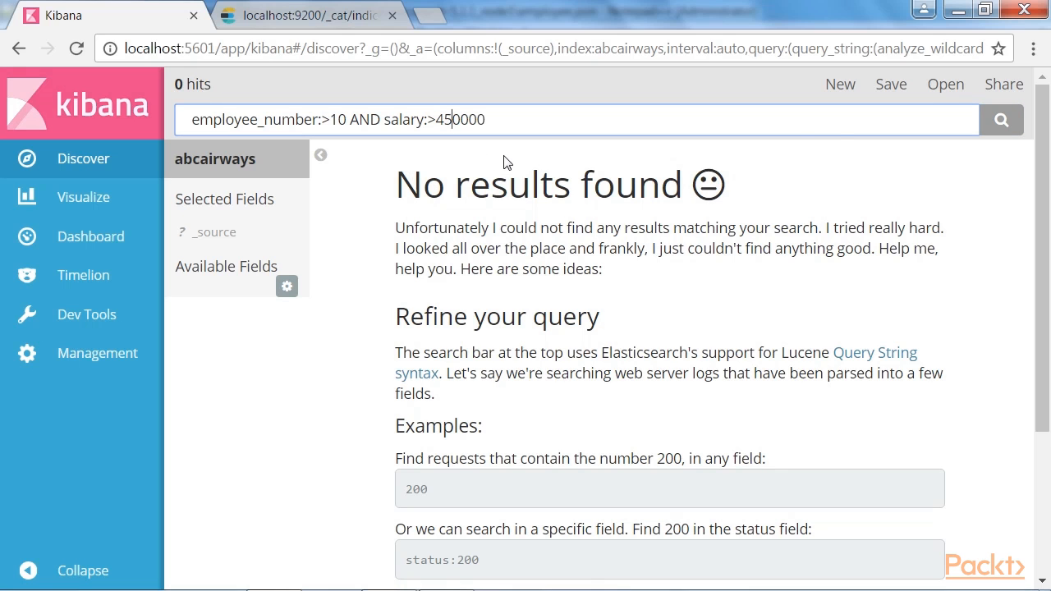
click(1000, 118)
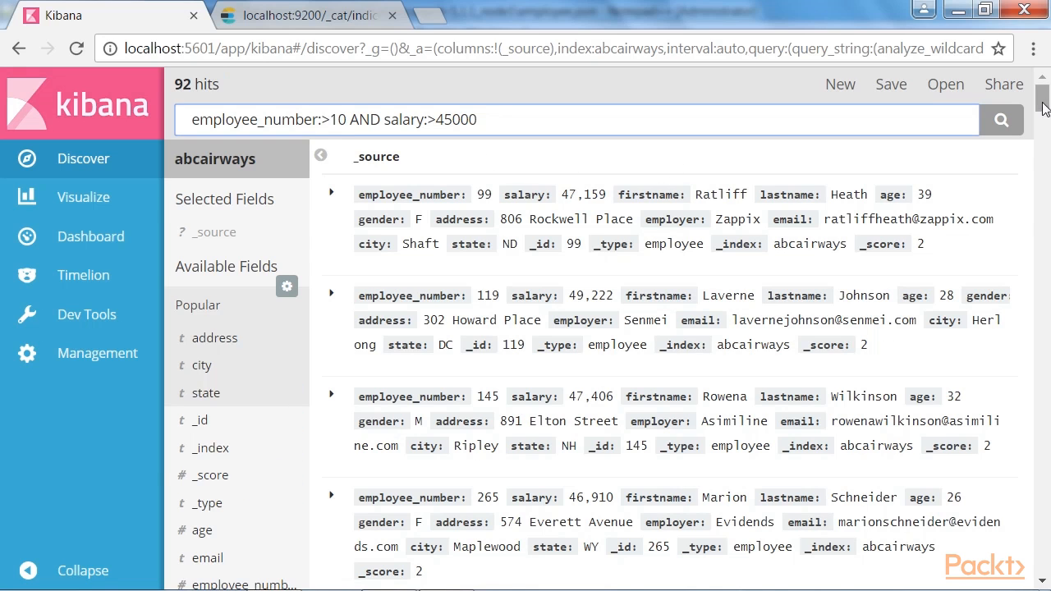
click(200, 529)
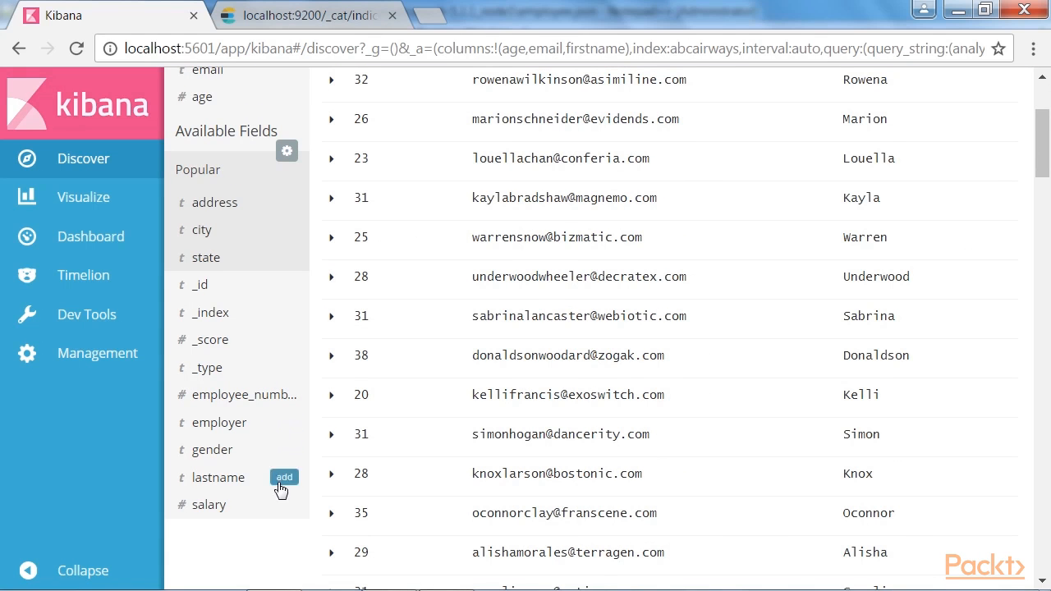
Add salary as a results column beside age, email and firstname
click(284, 476)
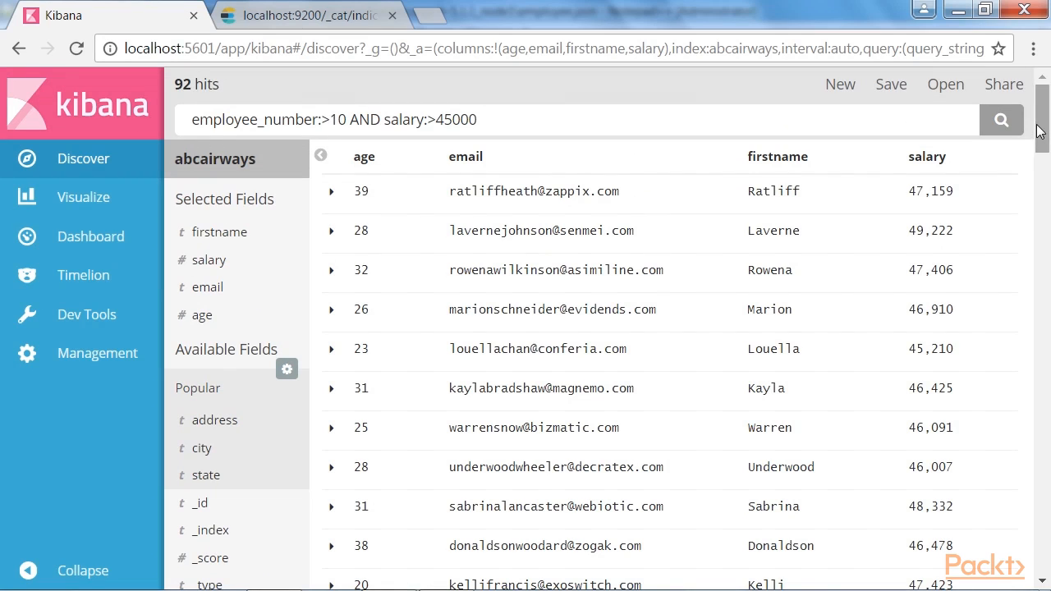
Save the current 92-hit search as HighPaidEmployees and select the query text to replace it
click(890, 84)
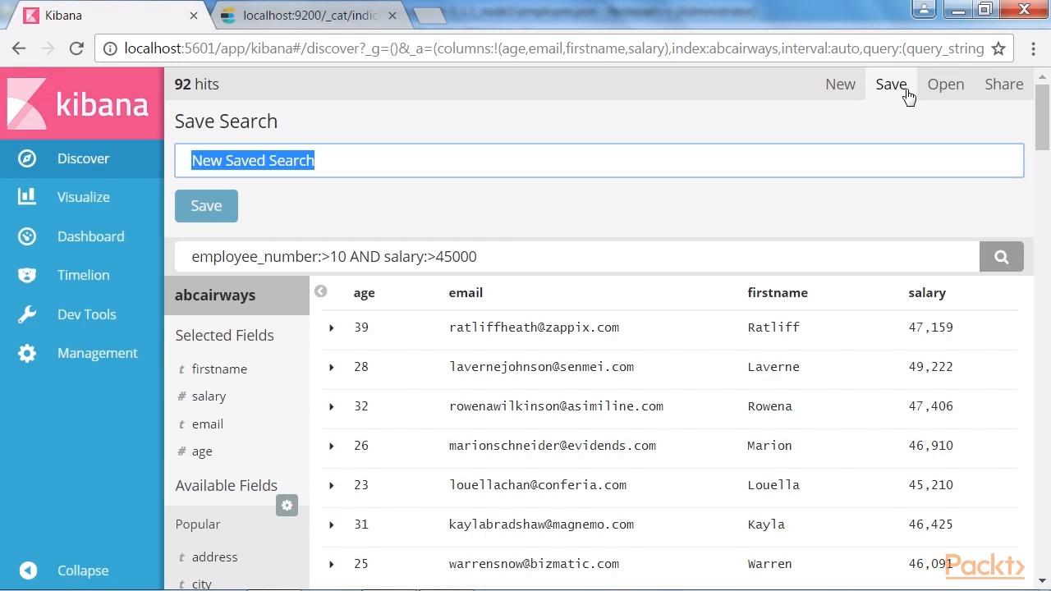
text(High)
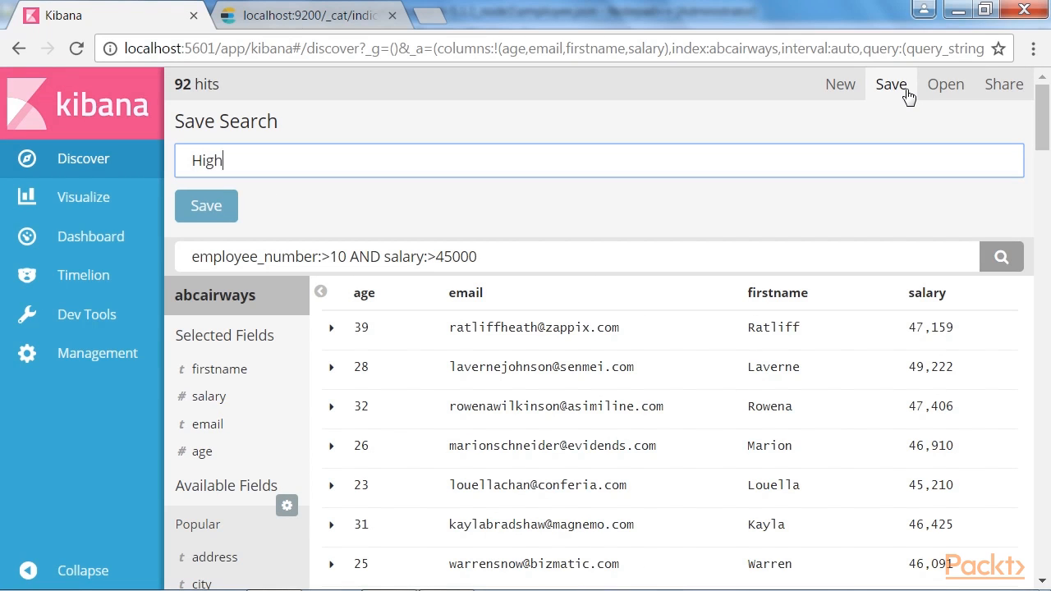
text(PaidEmp)
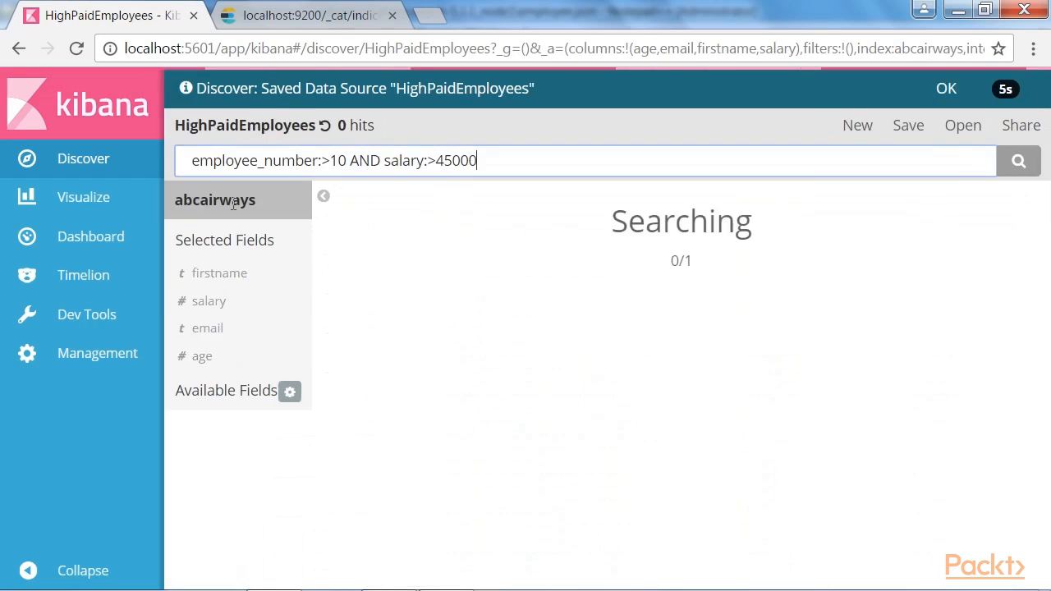
click(1018, 161)
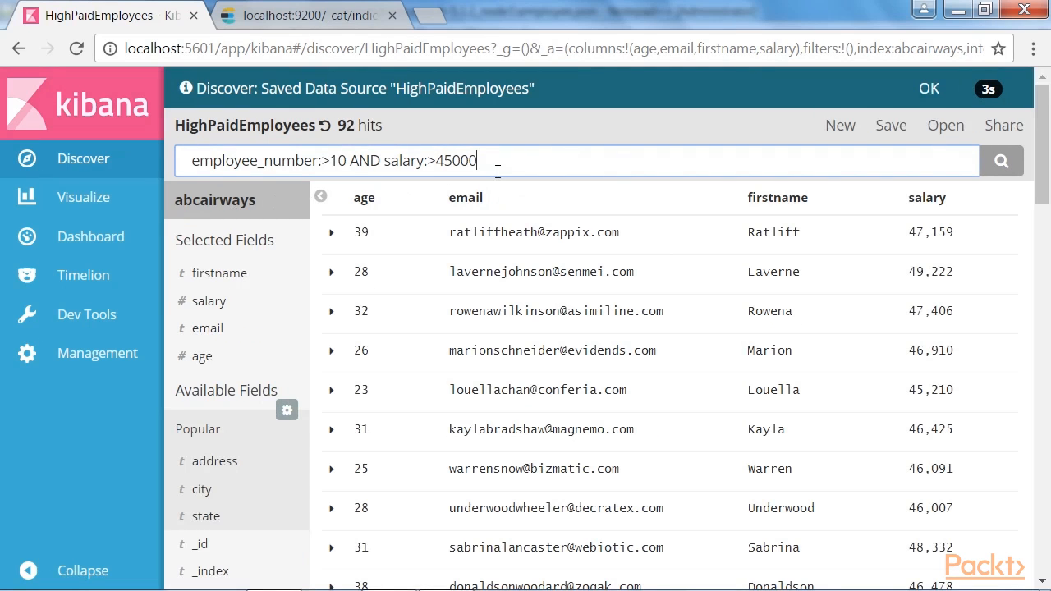
click(575, 161)
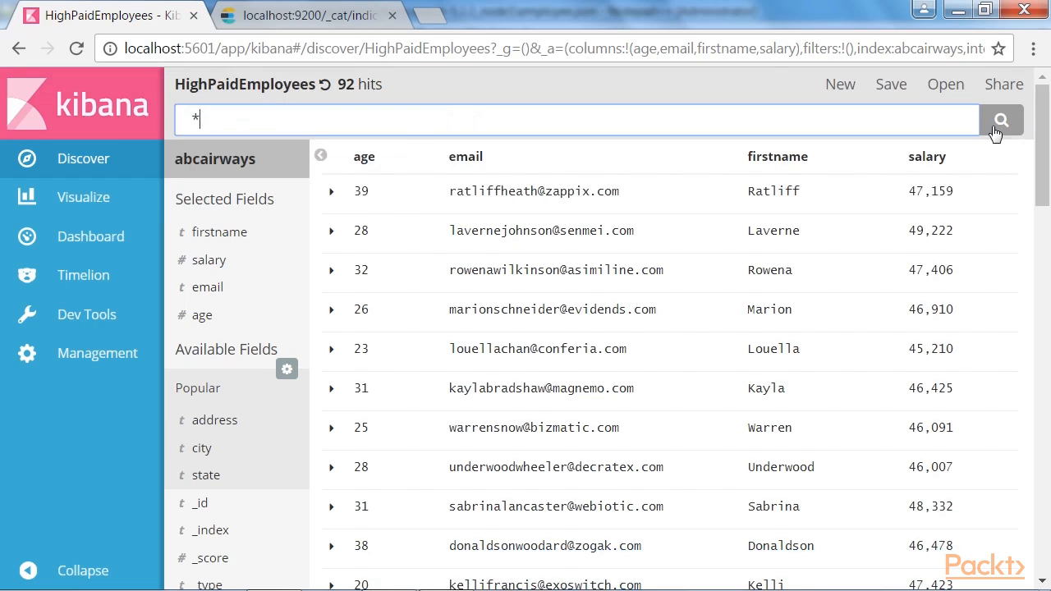
click(1000, 119)
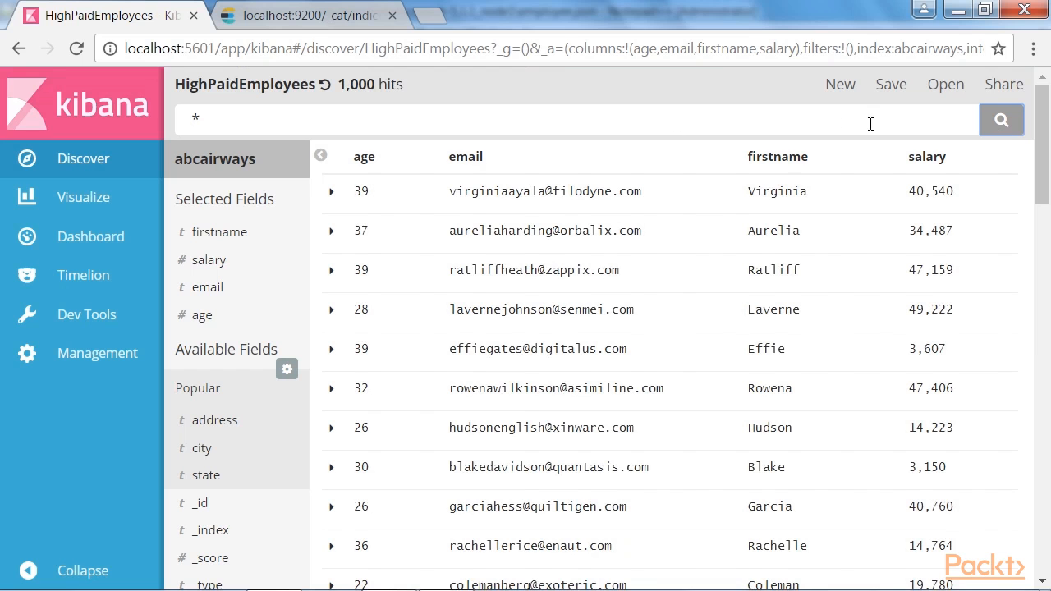
click(946, 84)
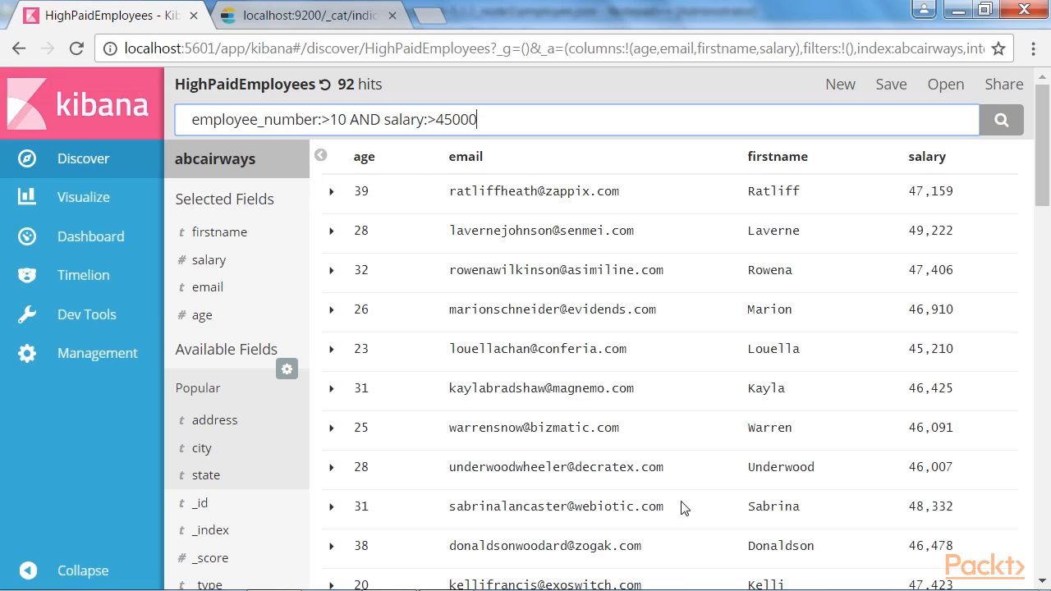
mouse_move(673, 555)
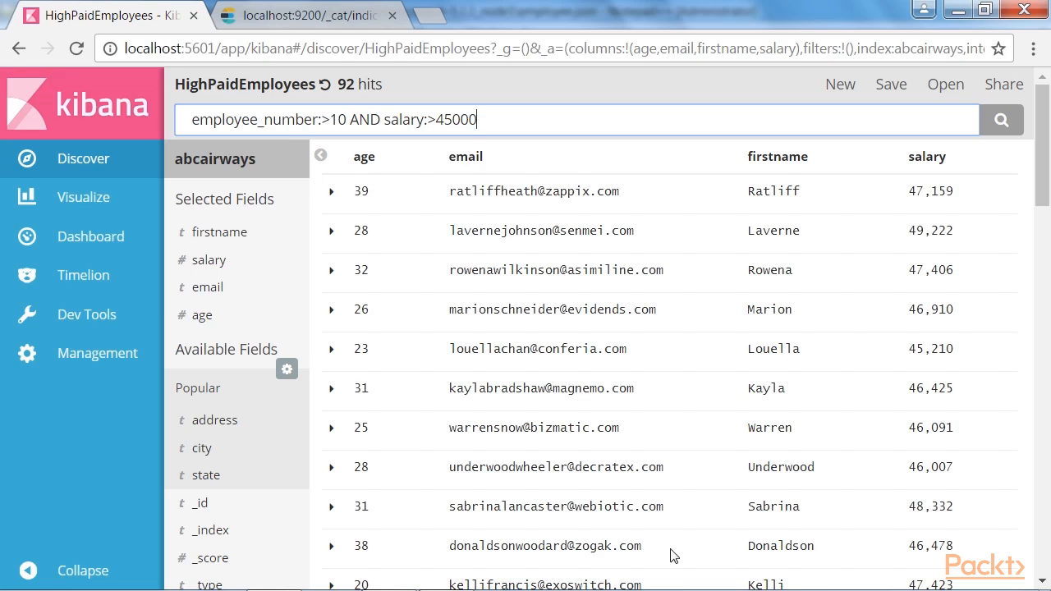